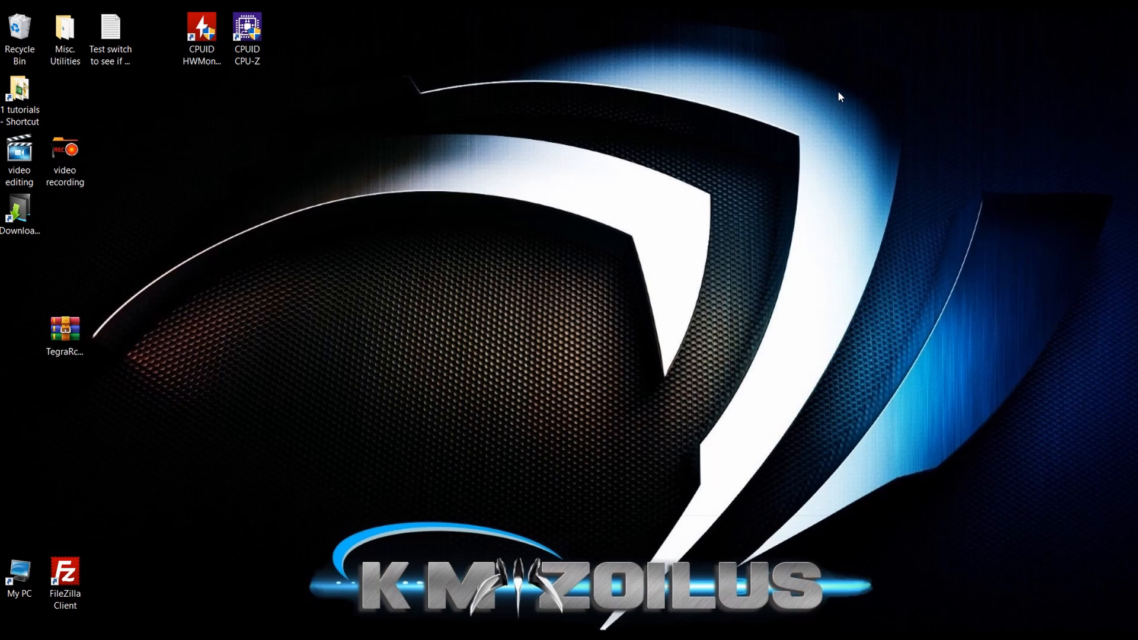
{"action": "mouse_move", "coordinate": [505, 543]}
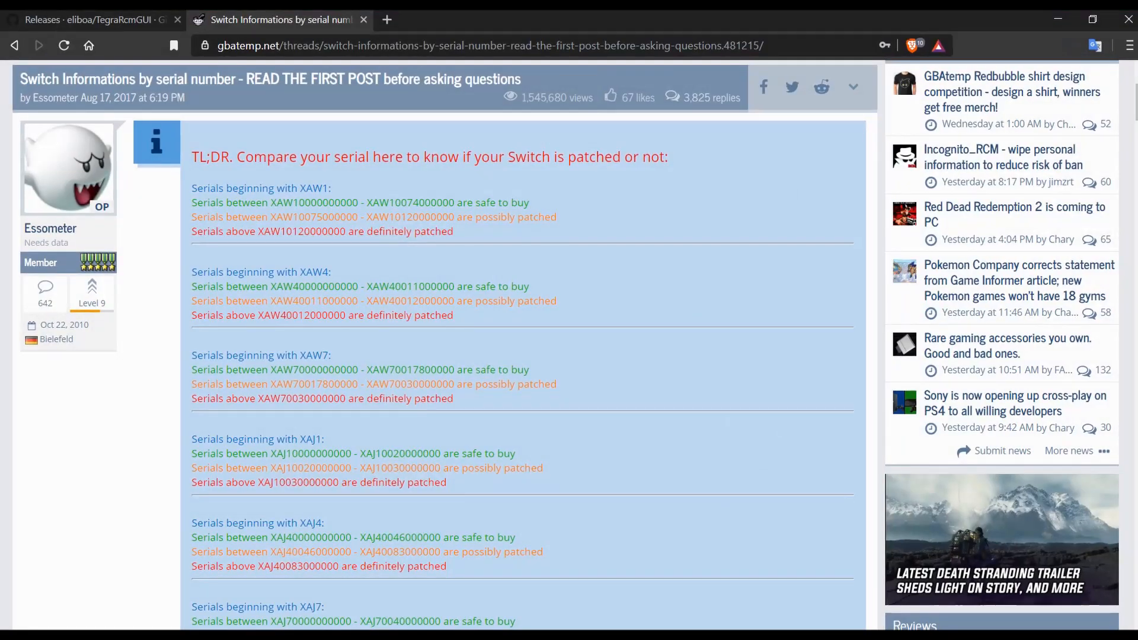
{"action": "mouse_move", "coordinate": [526, 287]}
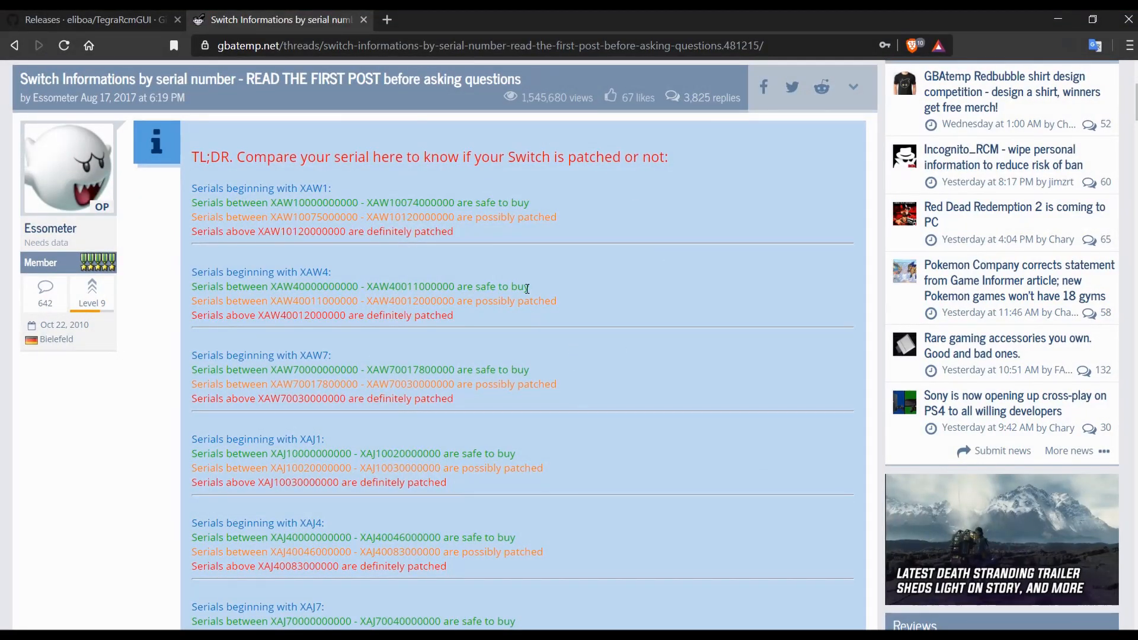
{"action": "mouse_move", "coordinate": [560, 261]}
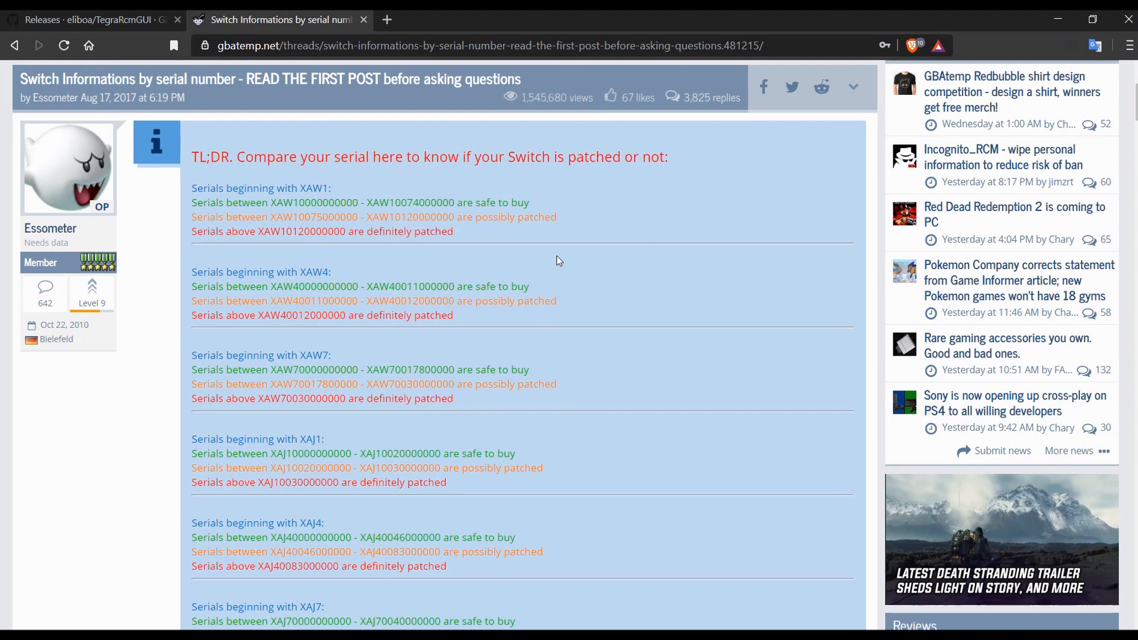
{"action": "mouse_move", "coordinate": [270, 202]}
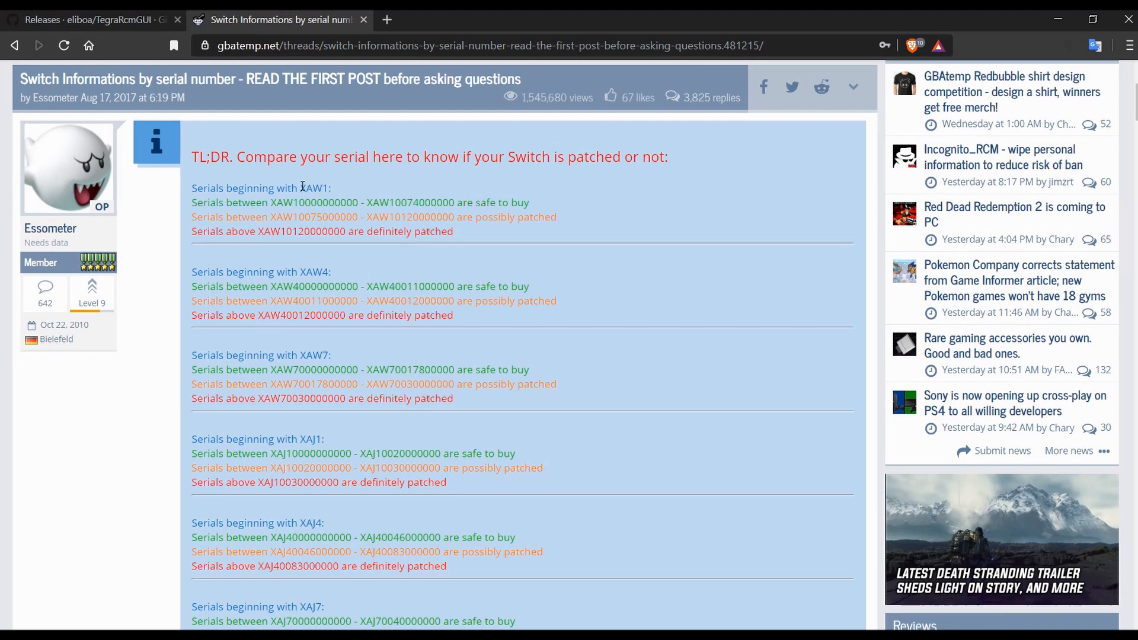
Highlight the XAW7 safe-to-buy and definitely-patched serial ranges in the thread's first post.
{"action": "double_click", "coordinate": [315, 187]}
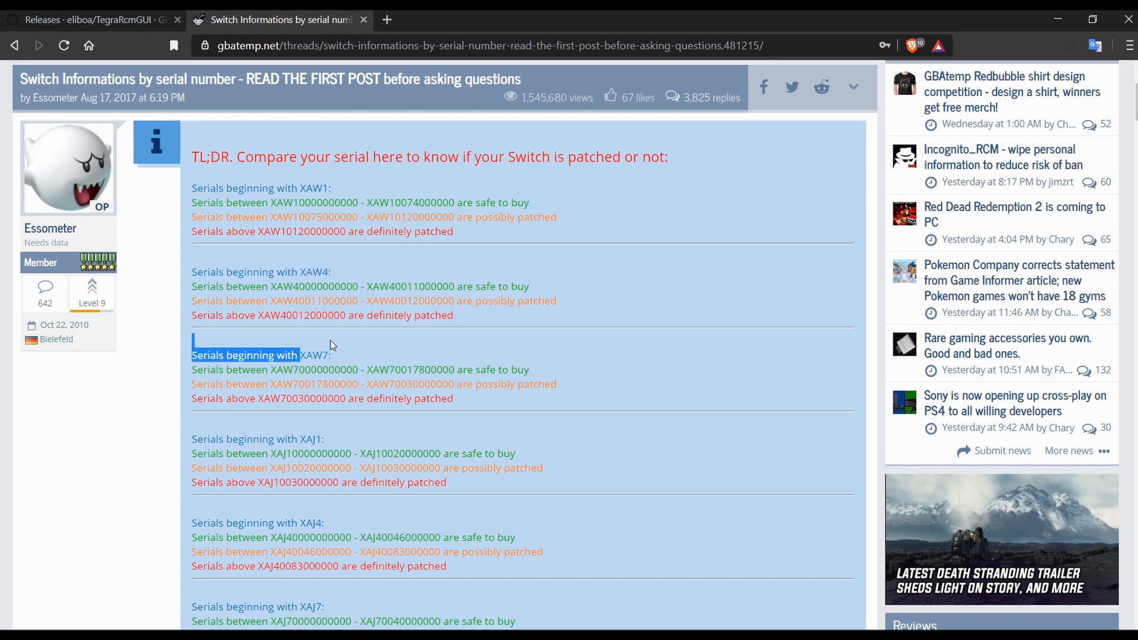
{"action": "left_click", "coordinate": [339, 350]}
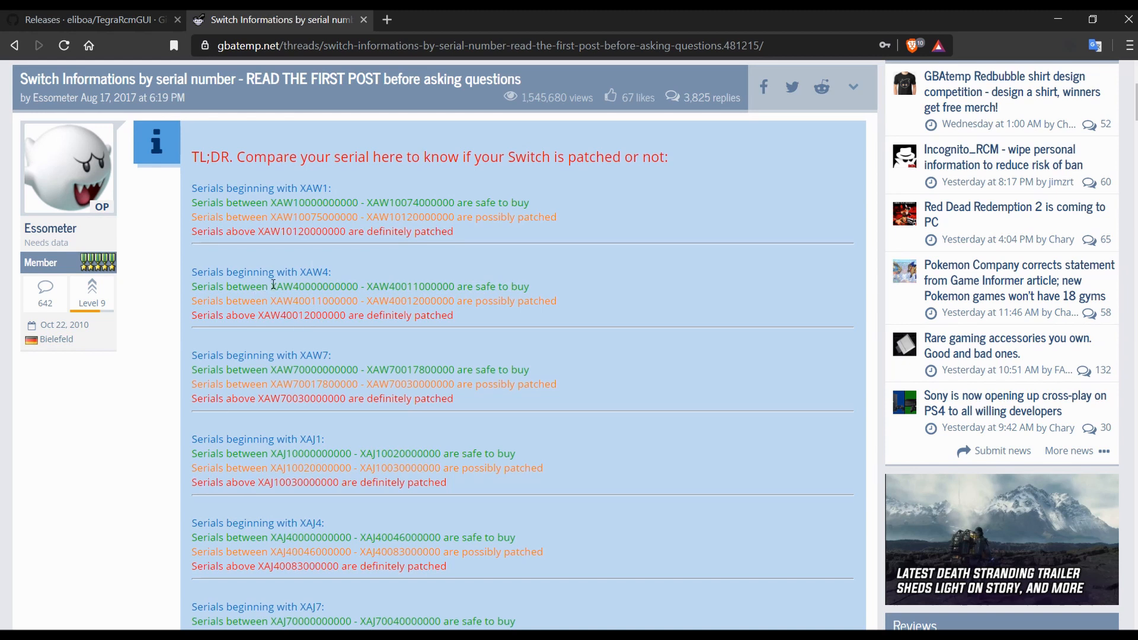
{"action": "left_click_drag", "start_coordinate": [272, 285], "coordinate": [455, 286]}
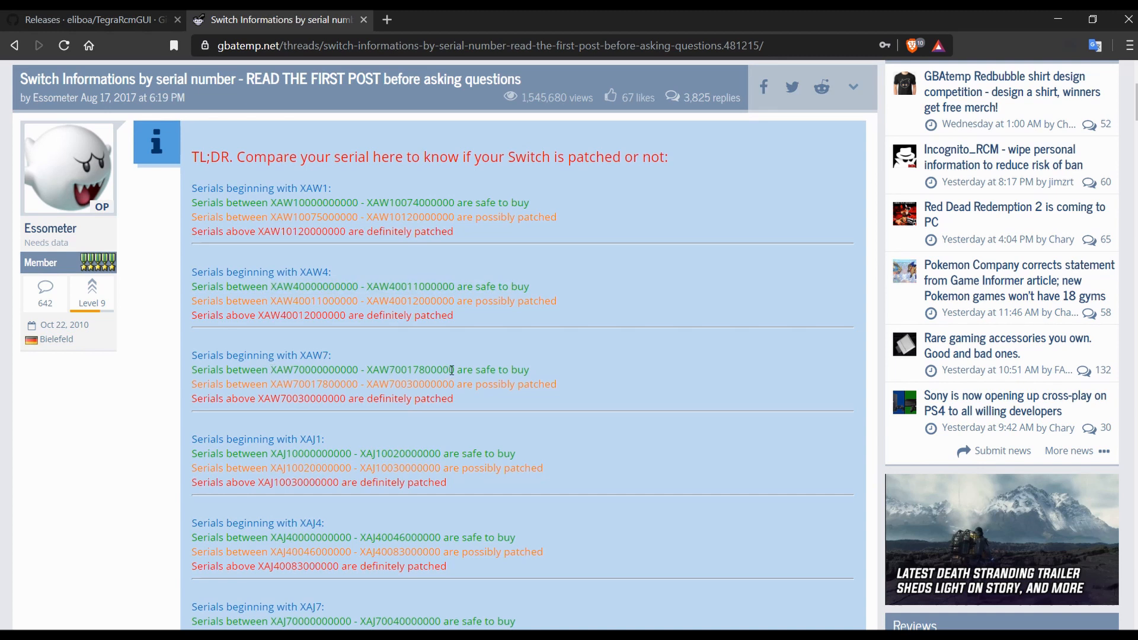
{"action": "left_click_drag", "start_coordinate": [269, 370], "coordinate": [451, 370]}
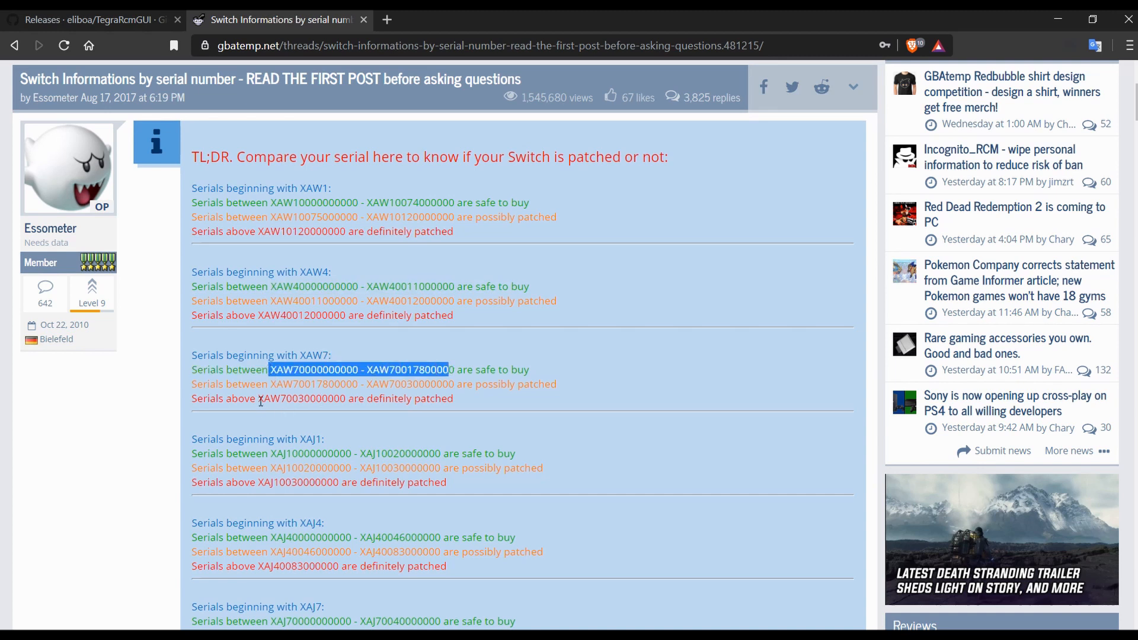
{"action": "left_click_drag", "start_coordinate": [256, 399], "coordinate": [369, 398]}
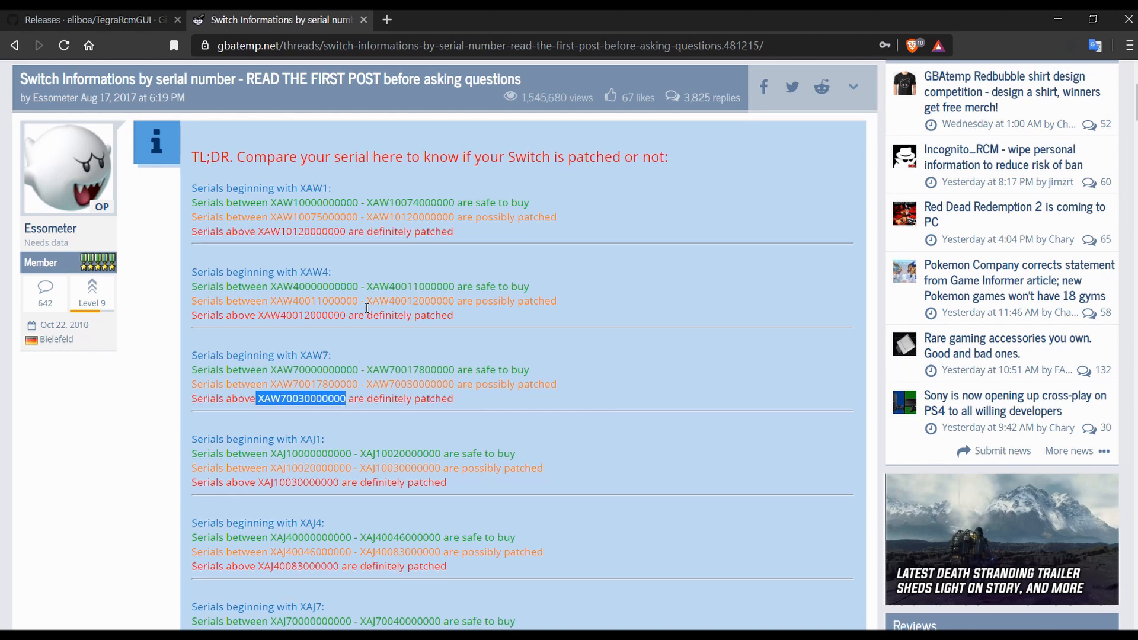
{"action": "mouse_move", "coordinate": [270, 218]}
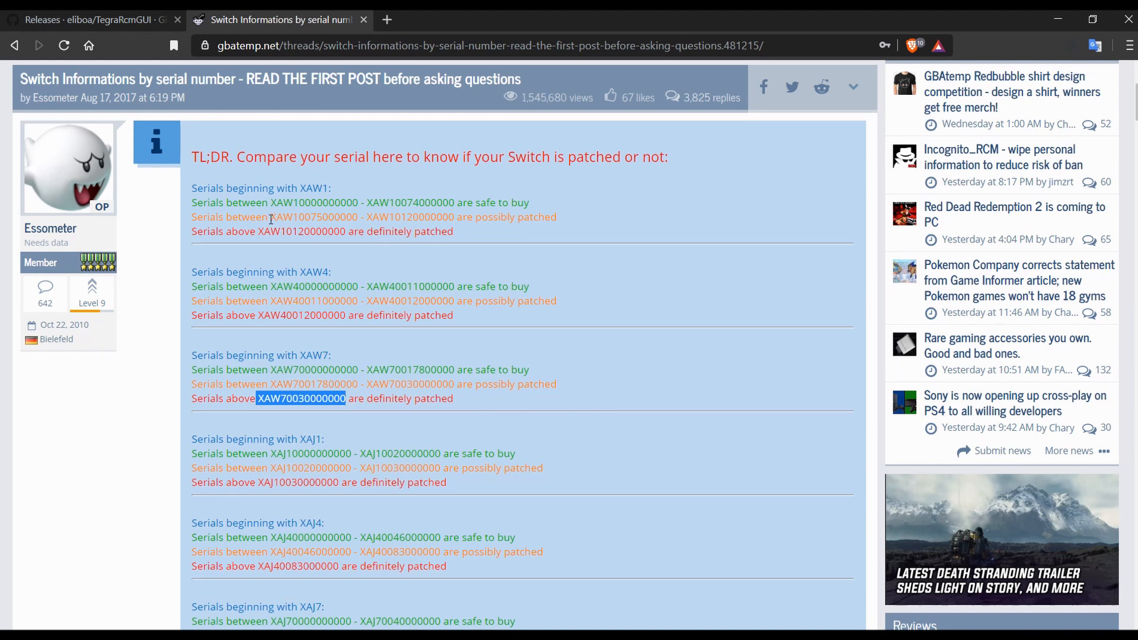
{"action": "left_click_drag", "start_coordinate": [270, 217], "coordinate": [452, 217]}
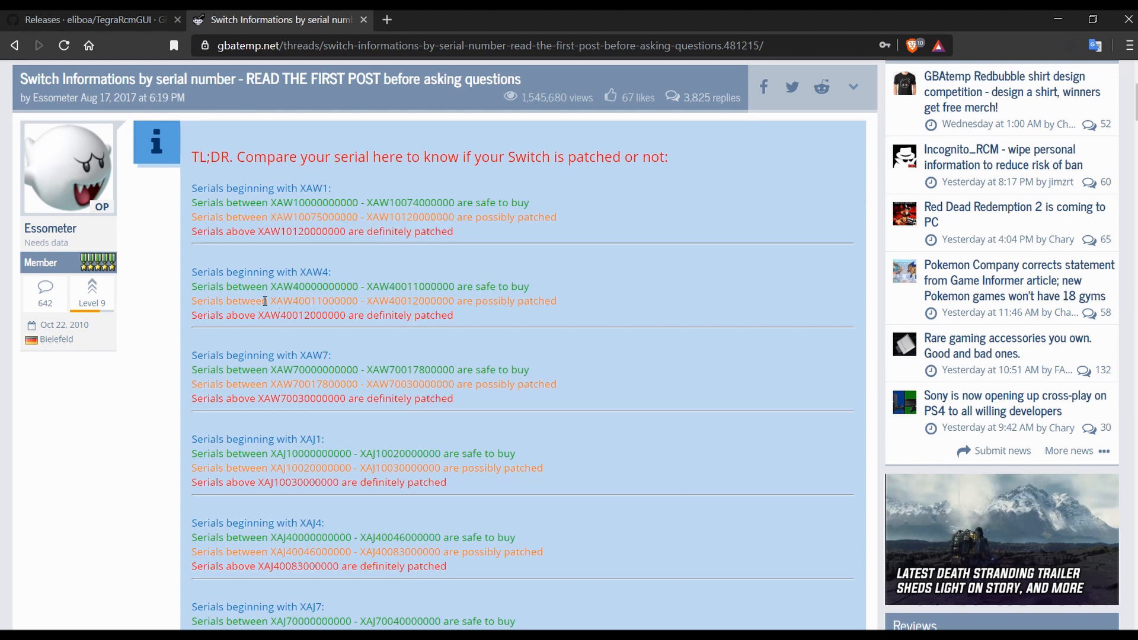
{"action": "left_click_drag", "start_coordinate": [270, 300], "coordinate": [455, 300]}
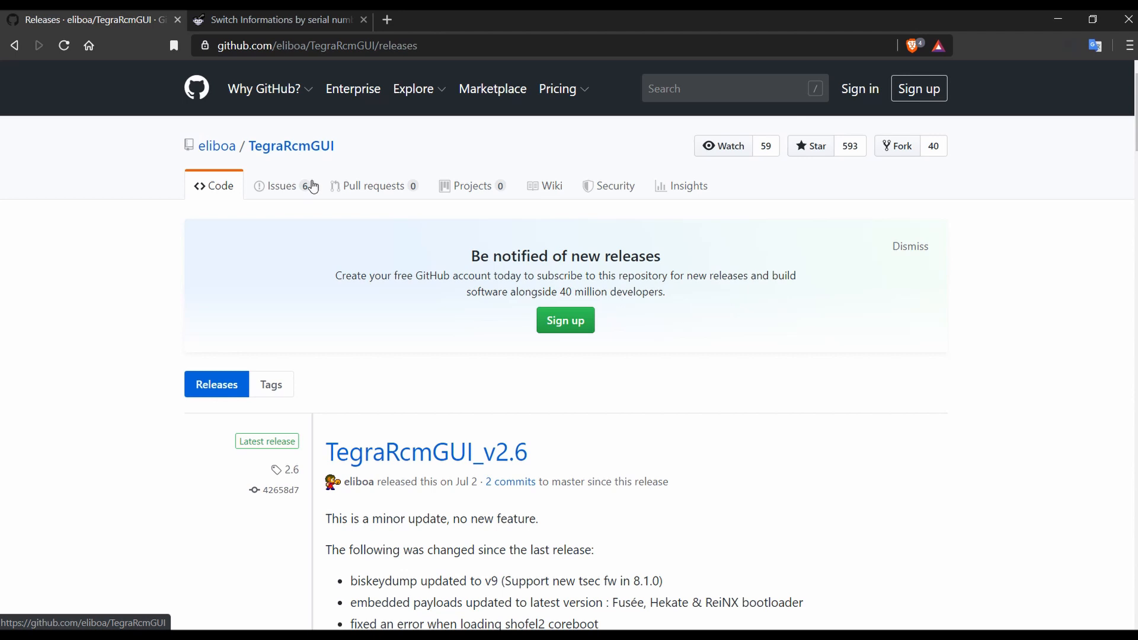
Scroll the releases page down to the v2.6 Assets list with TegraRcmGUI_v2.6_portable.zip.
{"action": "scroll", "scroll_direction": "down", "scroll_amount": 3}
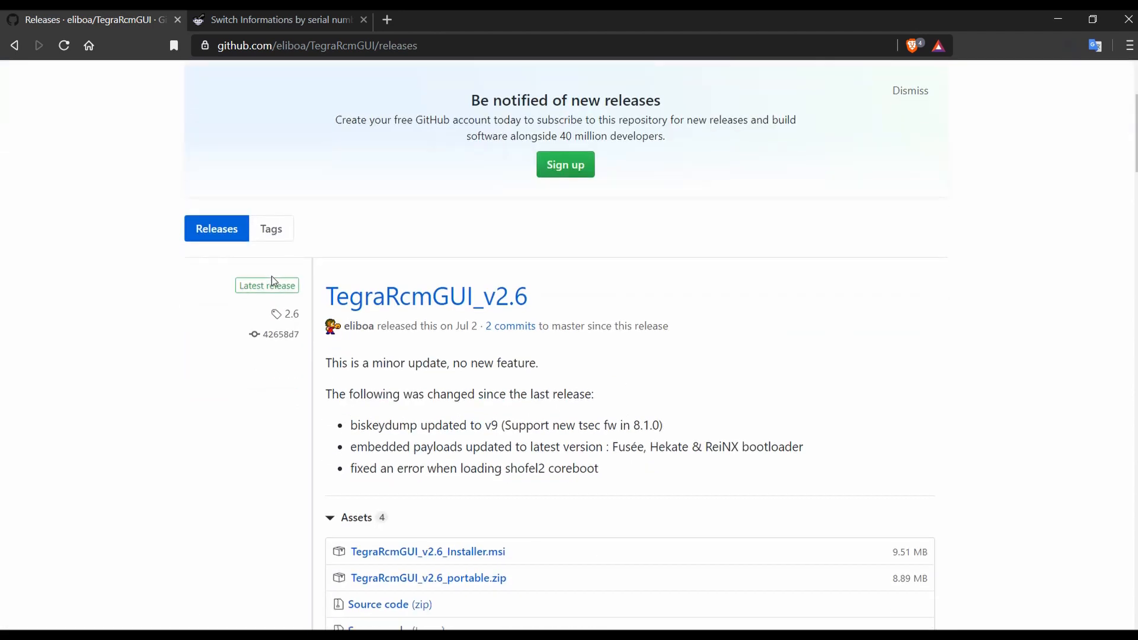
{"action": "mouse_move", "coordinate": [517, 302]}
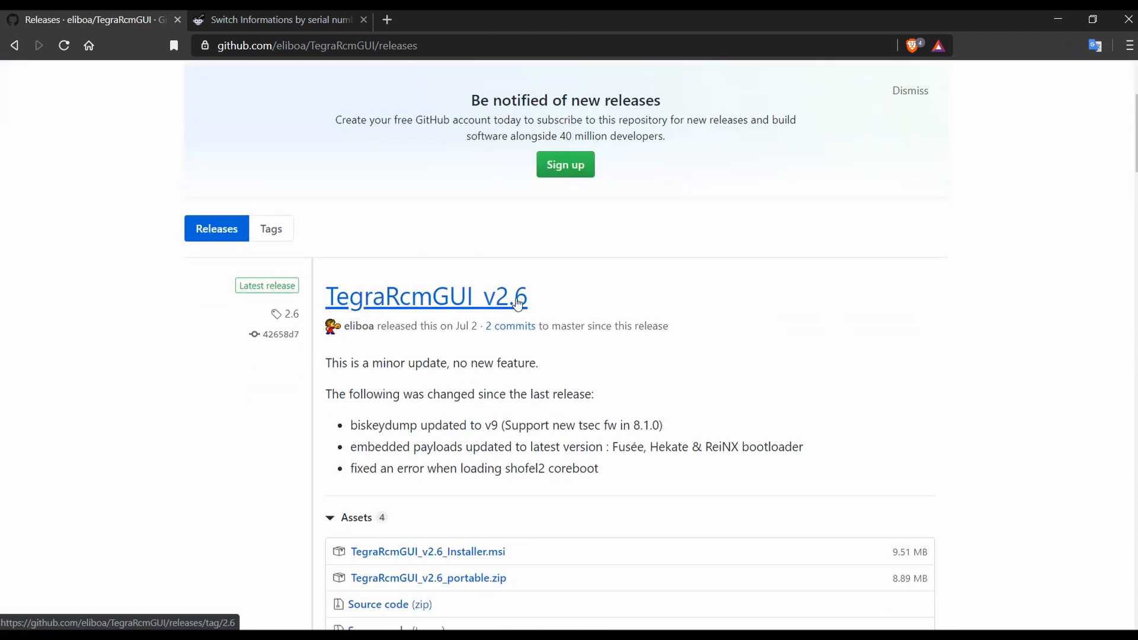
{"action": "scroll", "scroll_direction": "down", "scroll_amount": 3}
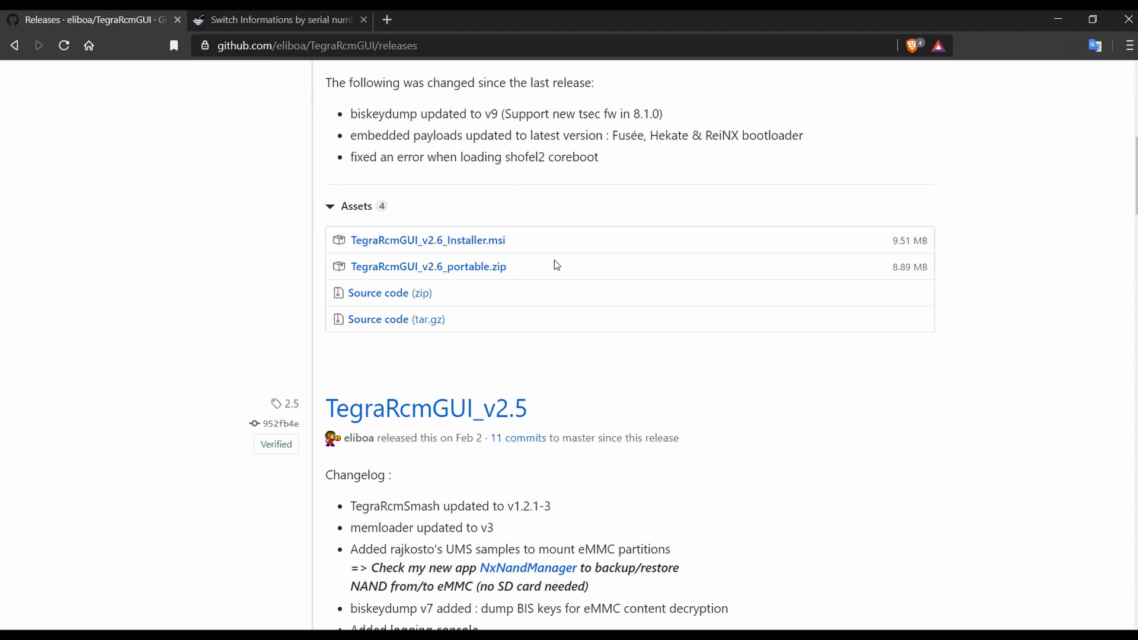
{"action": "mouse_move", "coordinate": [466, 252]}
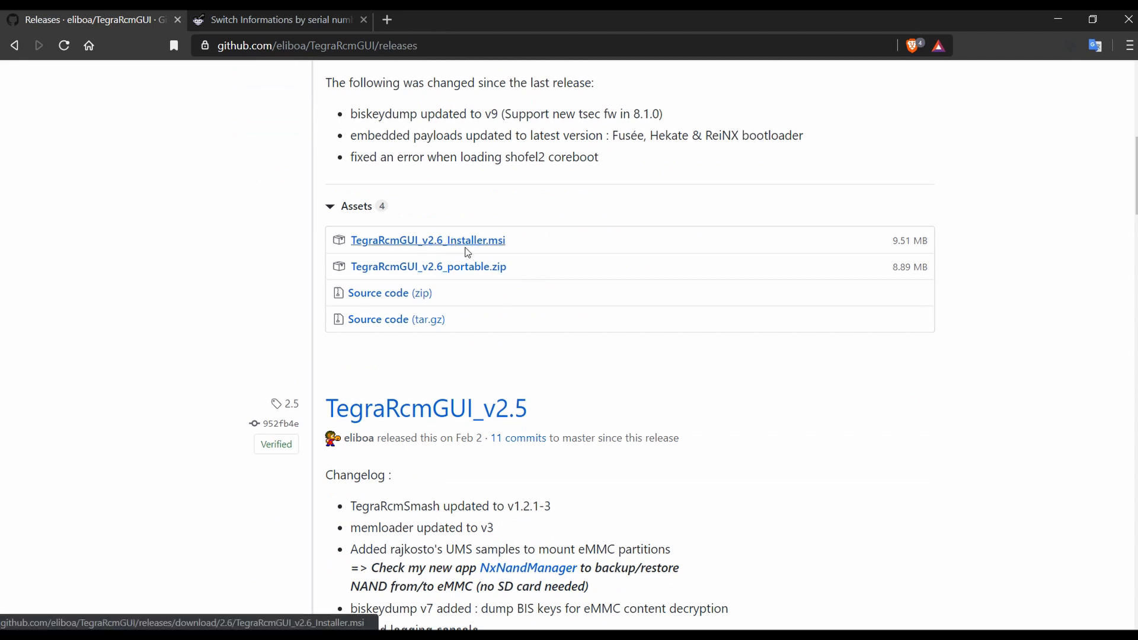
{"action": "mouse_move", "coordinate": [439, 275]}
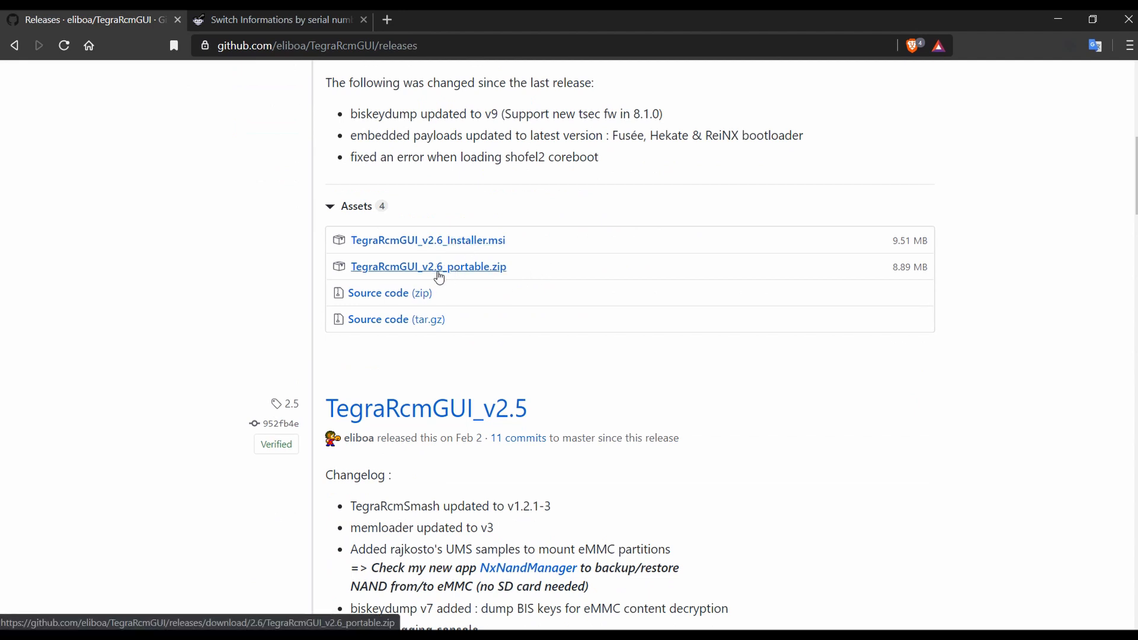
{"action": "mouse_move", "coordinate": [467, 275]}
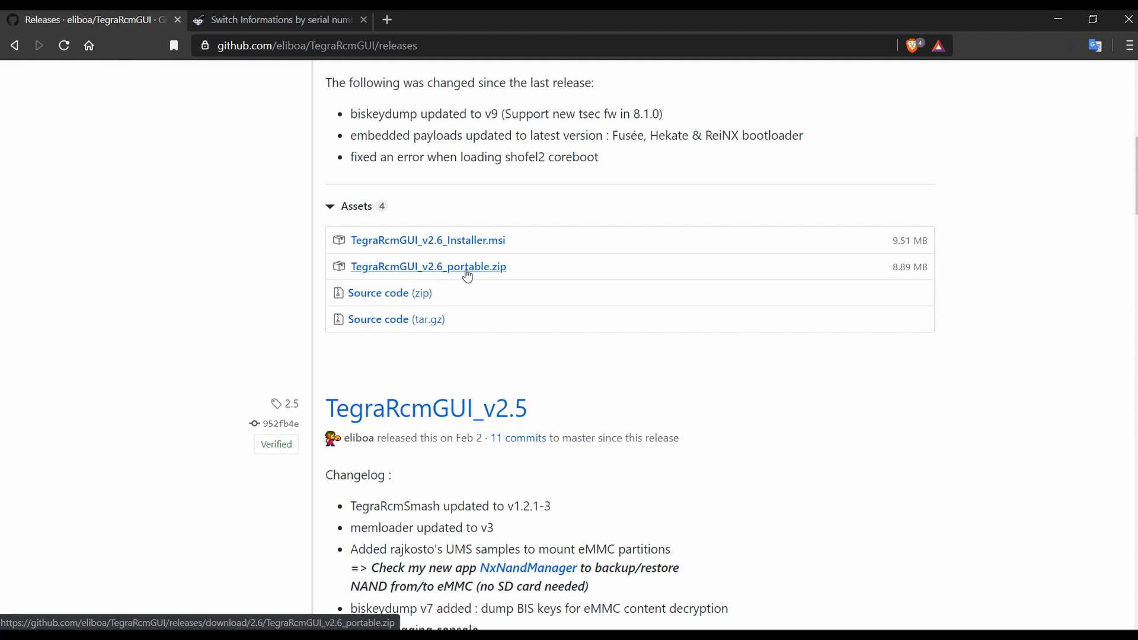
{"action": "mouse_move", "coordinate": [462, 270]}
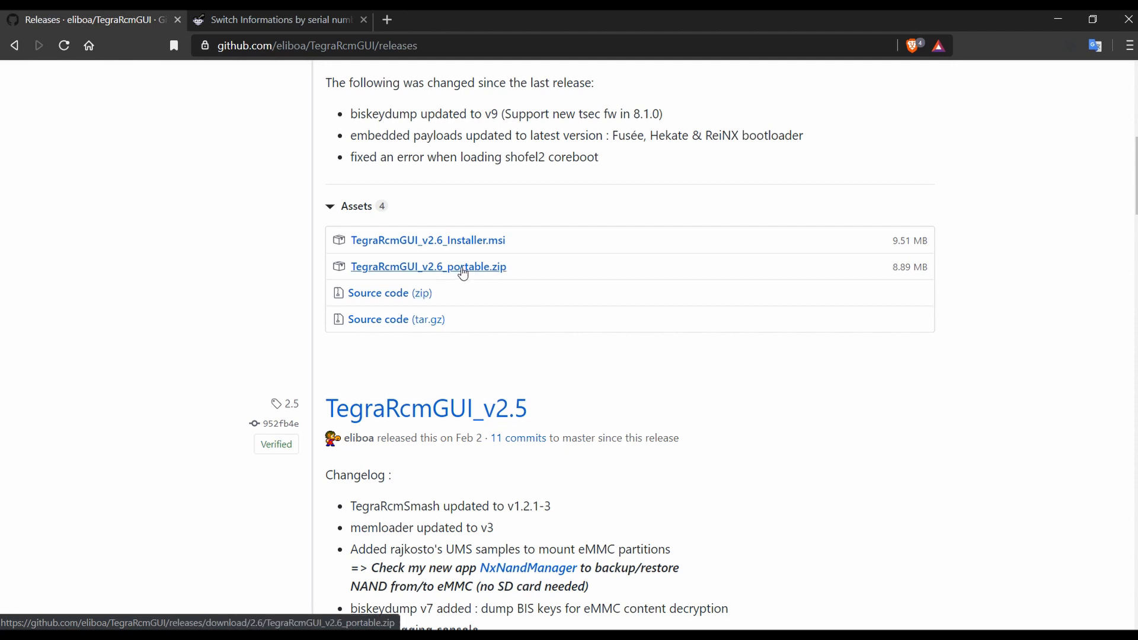
{"action": "mouse_move", "coordinate": [469, 277]}
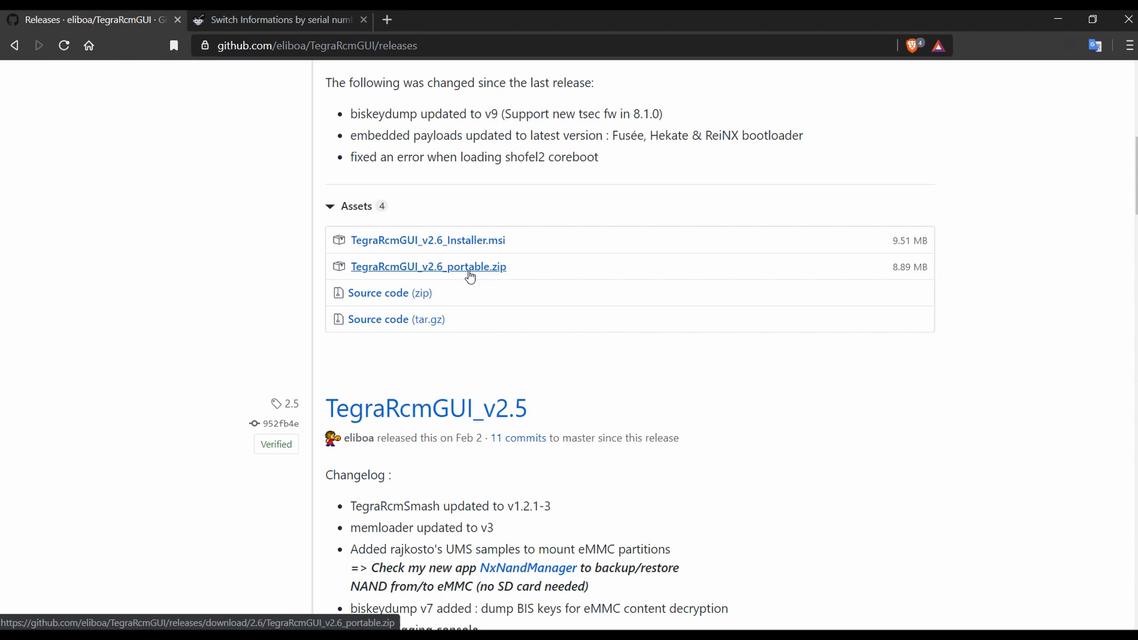
{"action": "mouse_move", "coordinate": [462, 269]}
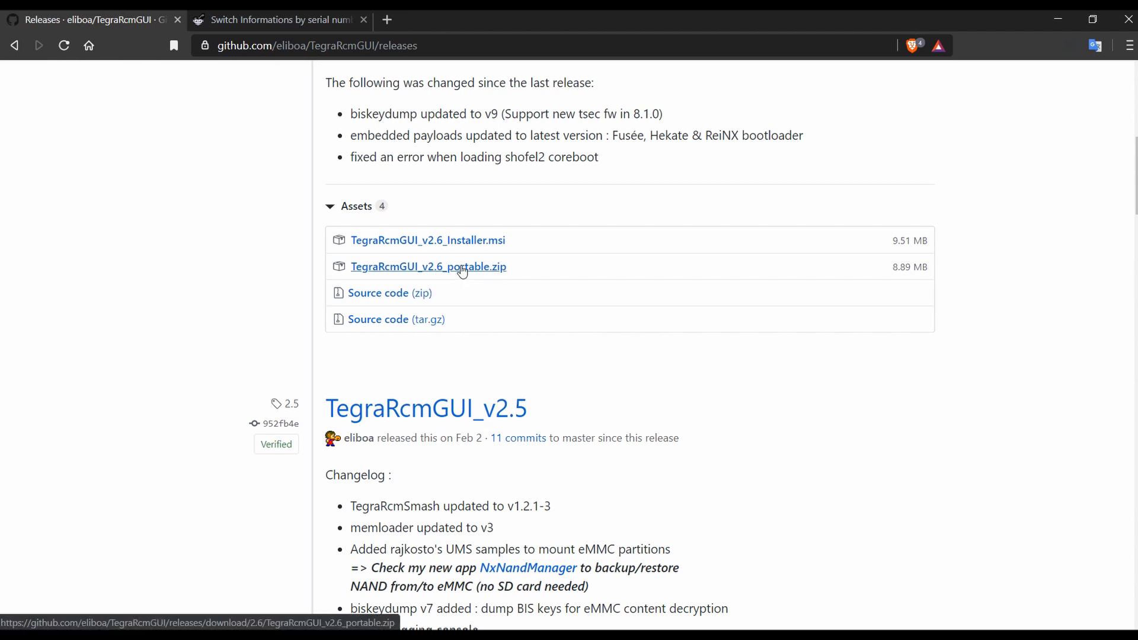
{"action": "mouse_move", "coordinate": [480, 266]}
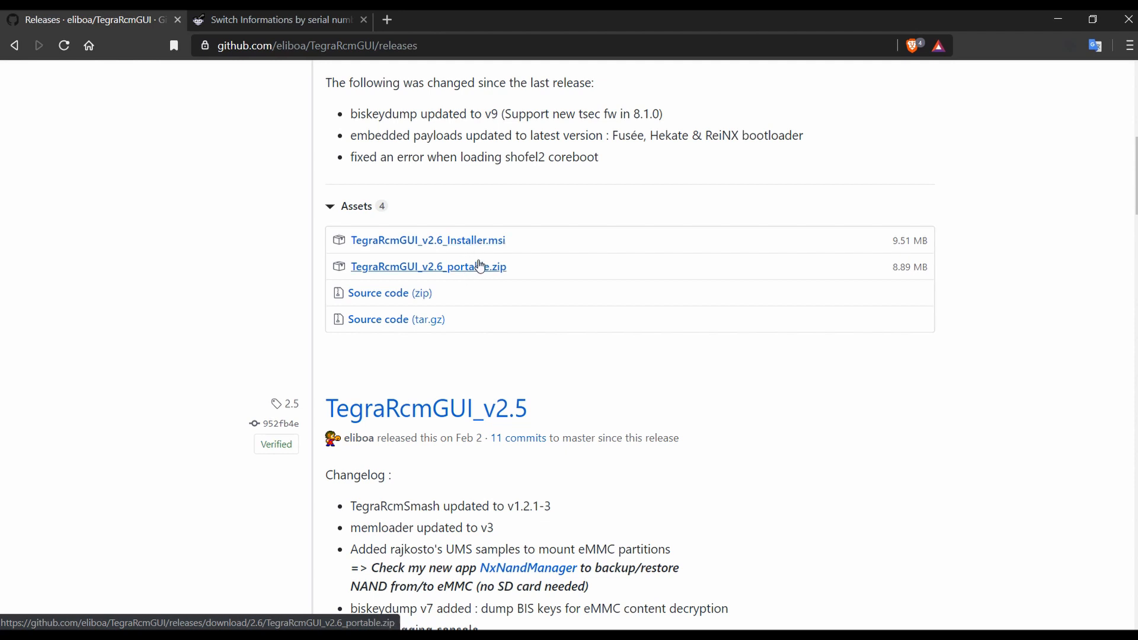
{"action": "mouse_move", "coordinate": [479, 275]}
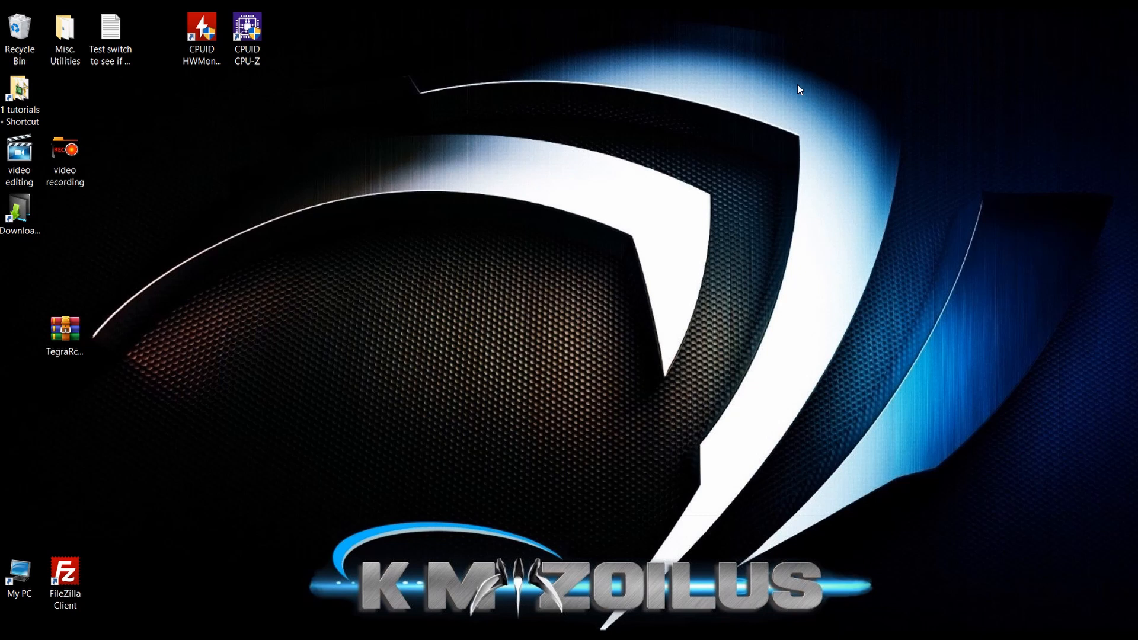
{"action": "mouse_move", "coordinate": [780, 99]}
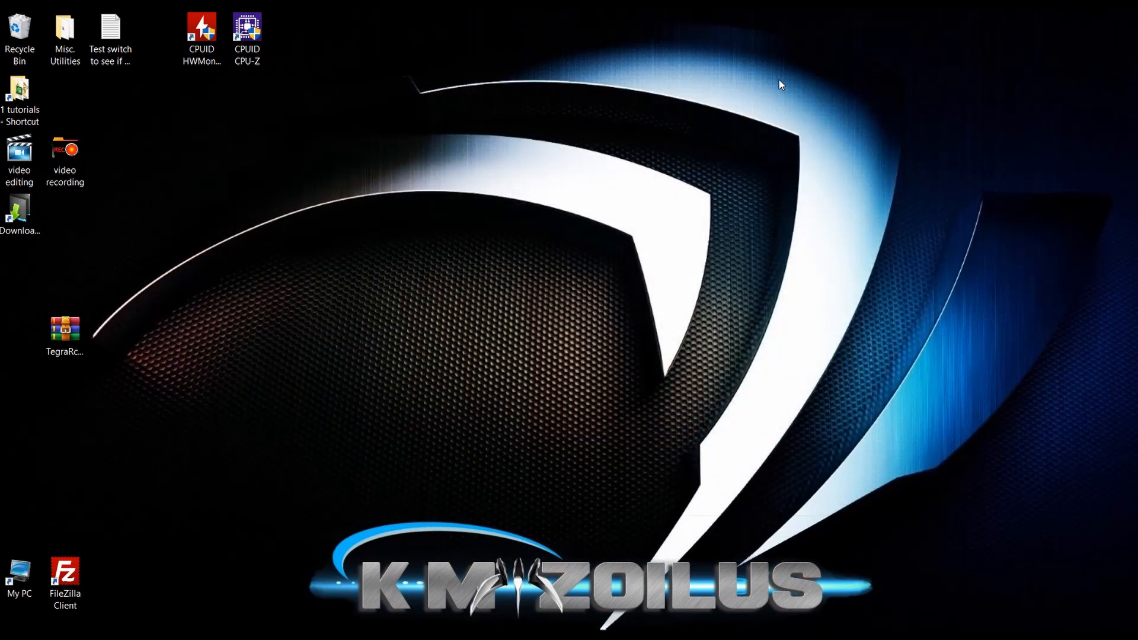
{"action": "mouse_move", "coordinate": [180, 516]}
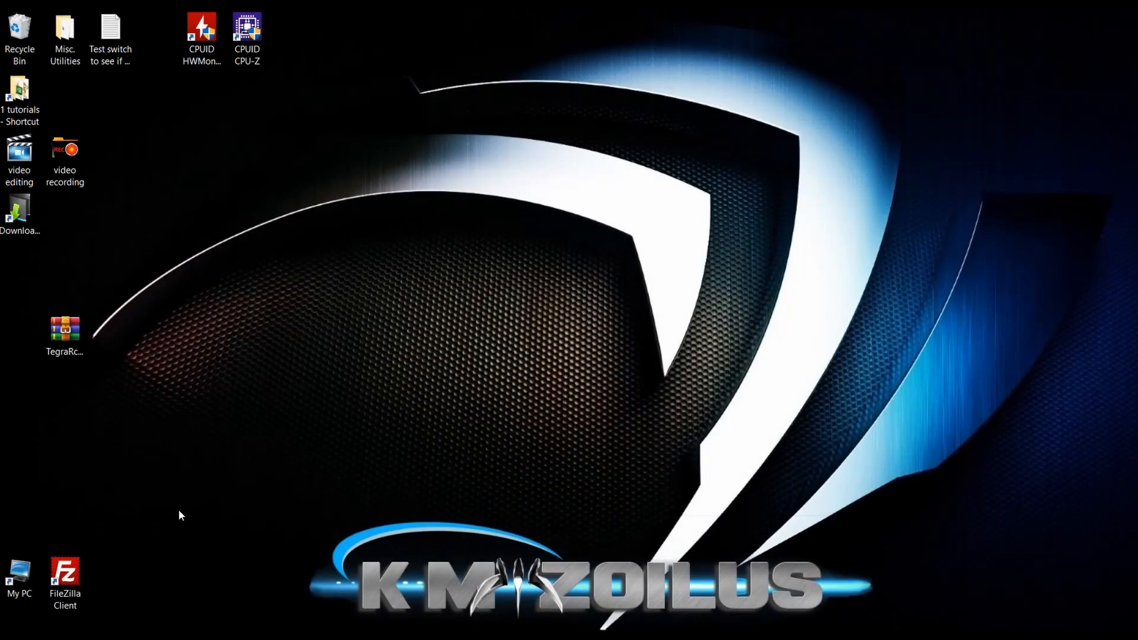
Extract TegraRcmGUI_v2.6_portable.zip to the desktop in WinRAR and close the archive.
{"action": "left_click", "coordinate": [64, 330]}
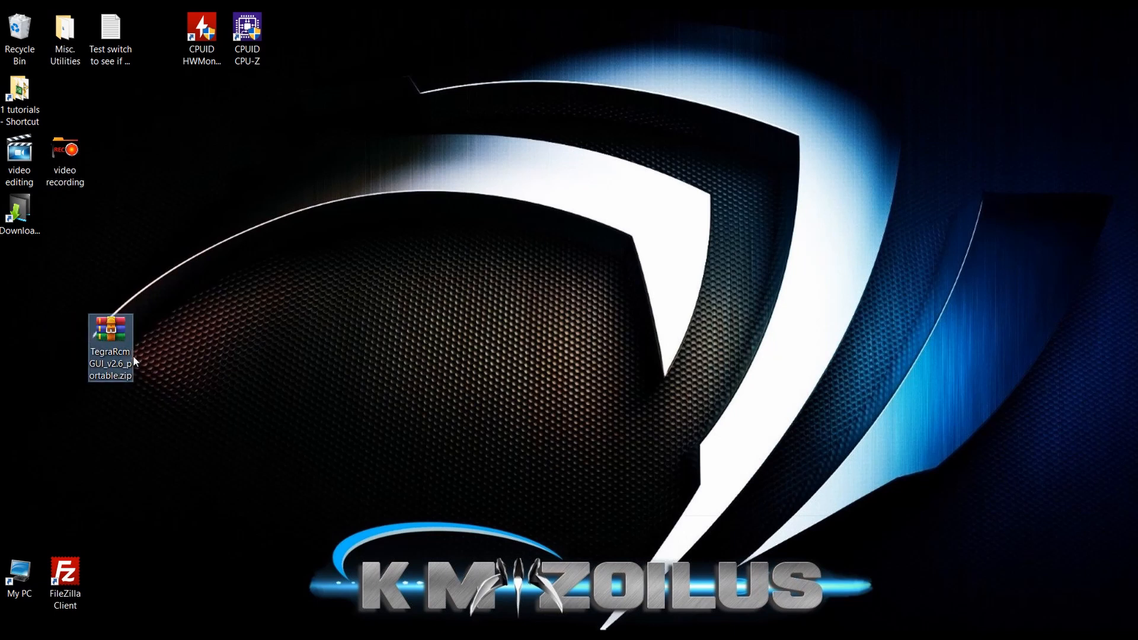
{"action": "mouse_move", "coordinate": [125, 329]}
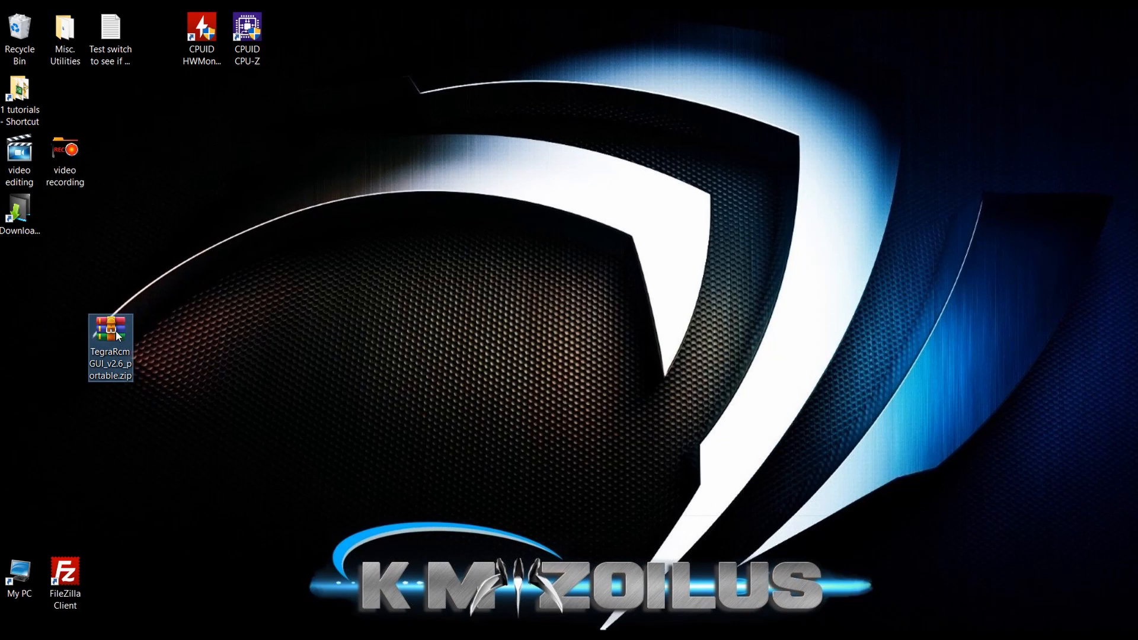
{"action": "double_click", "coordinate": [110, 334]}
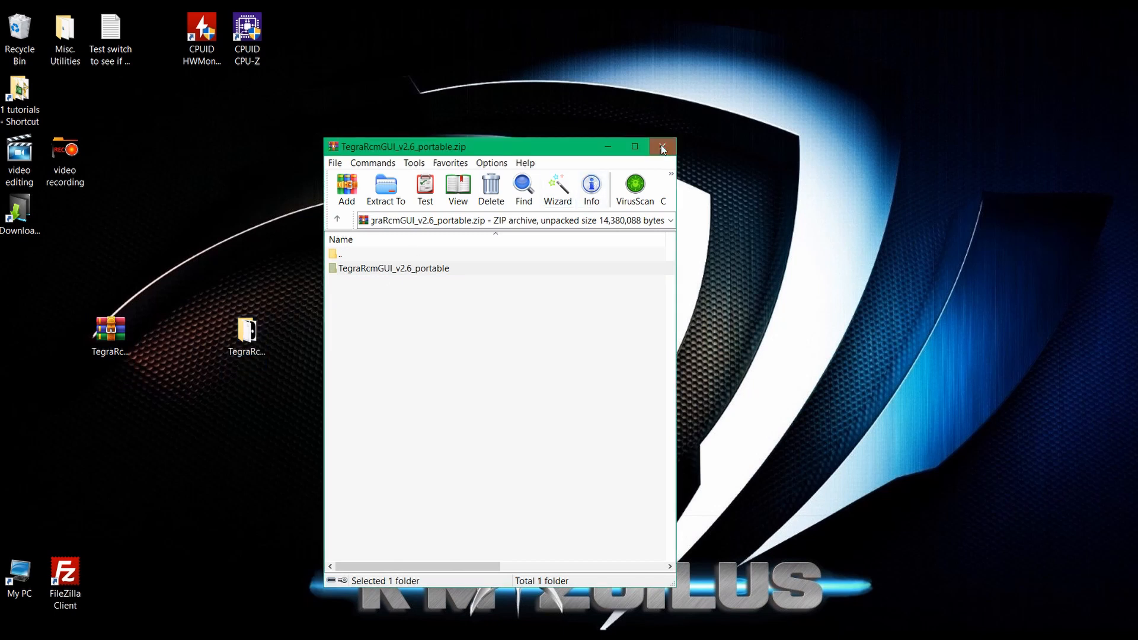
{"action": "left_click", "coordinate": [661, 147]}
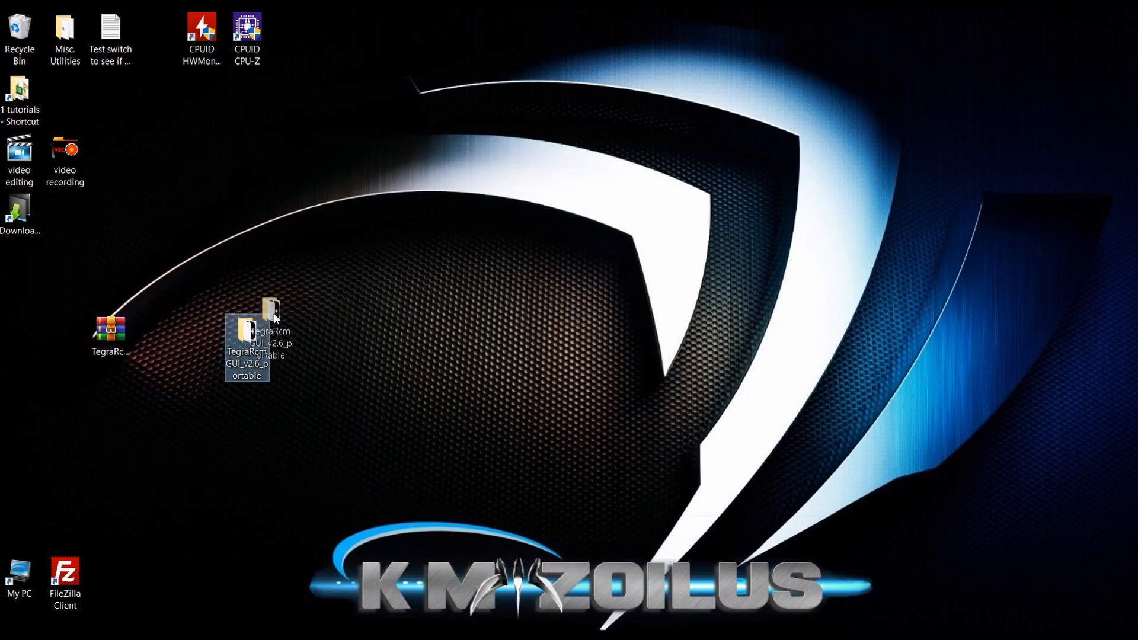
Cut biskeydump_usb.bin from the tools subfolder of TegraRcmGUI_v2.6_portable.
{"action": "double_click", "coordinate": [269, 321]}
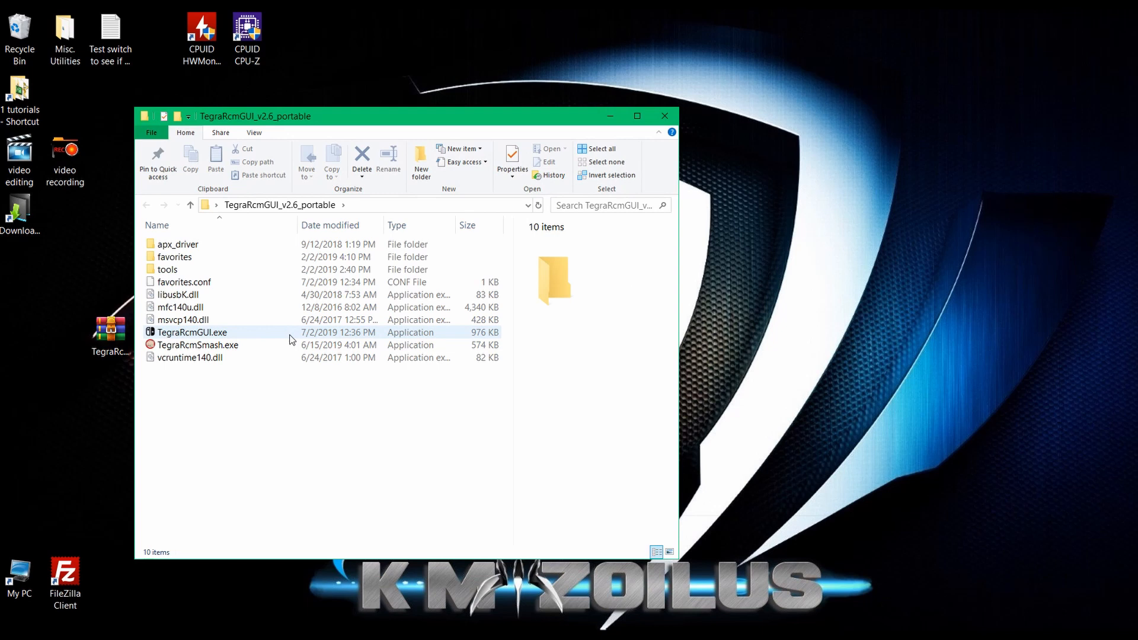
{"action": "double_click", "coordinate": [171, 269]}
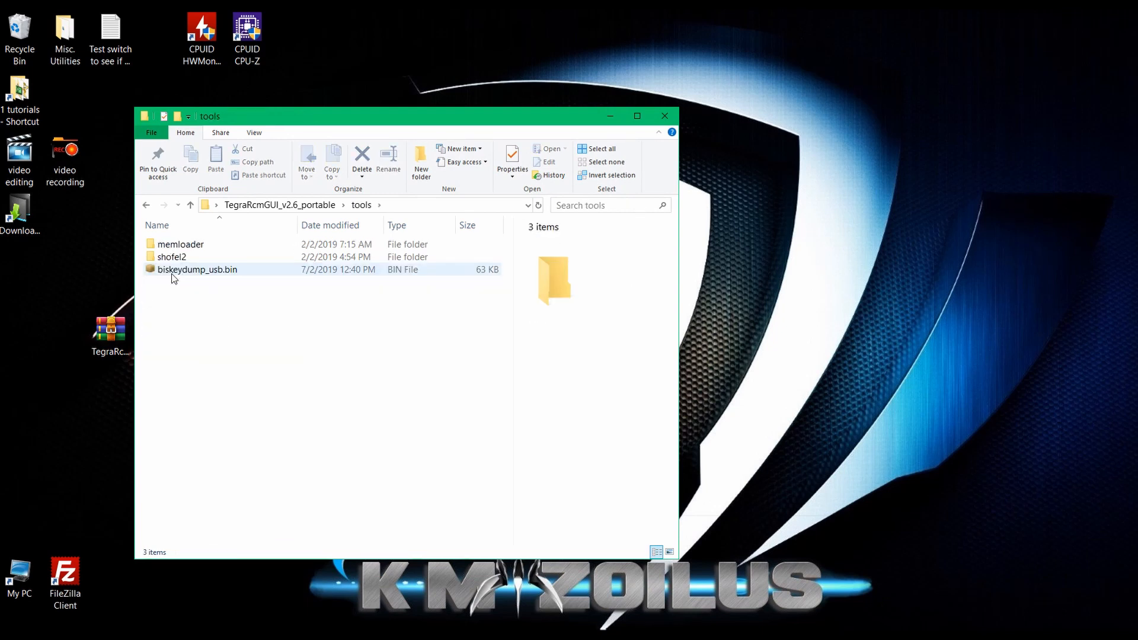
{"action": "left_click", "coordinate": [197, 270]}
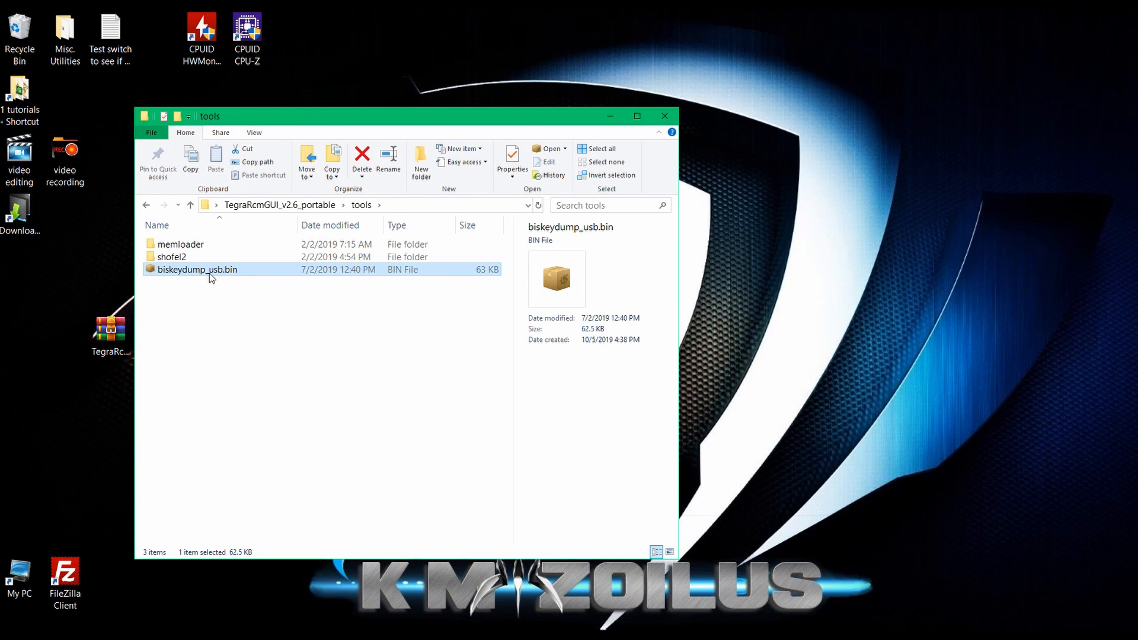
{"action": "mouse_move", "coordinate": [201, 275]}
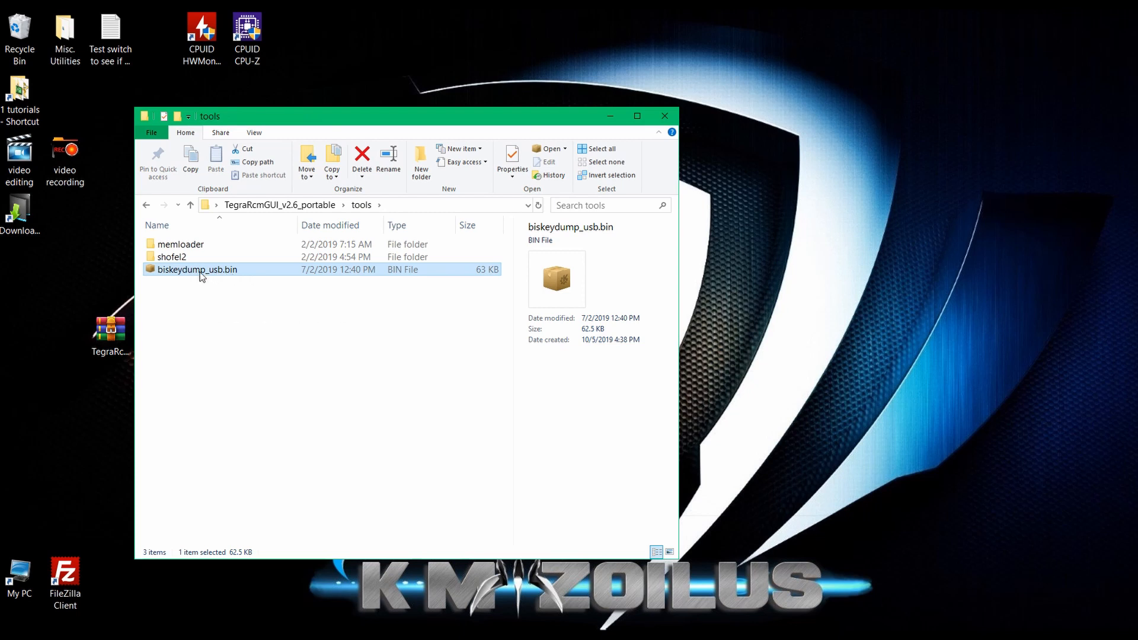
{"action": "right_click", "coordinate": [197, 269]}
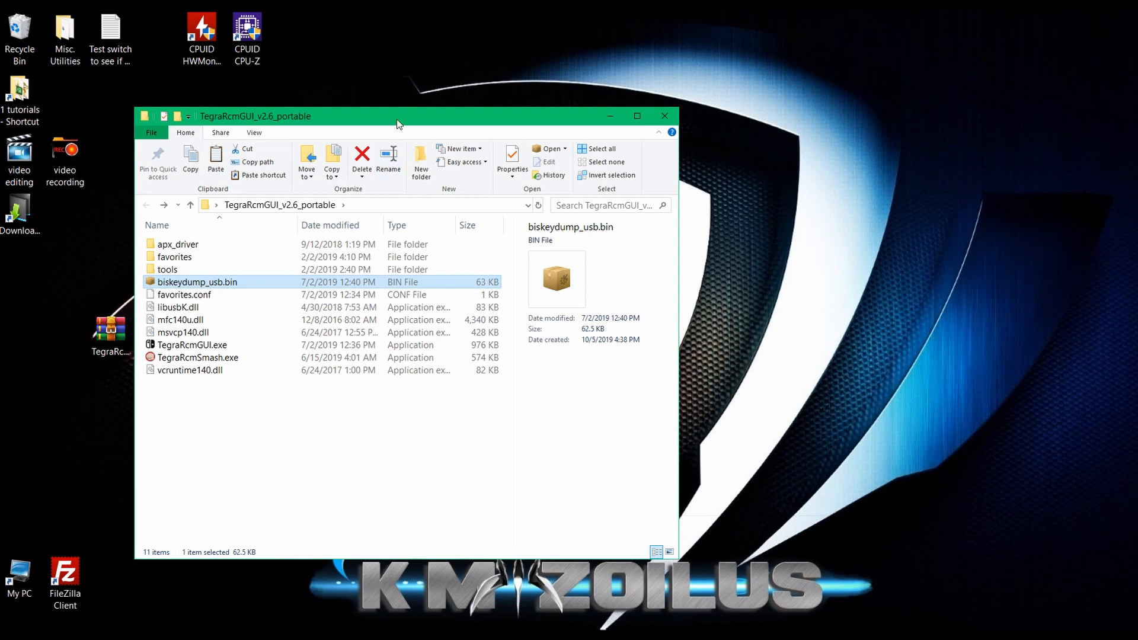
Paste biskeydump_usb.bin into the TegraRcmGUI_v2.6_portable root beside TegraRcmSmash.exe.
{"action": "left_click_drag", "start_coordinate": [400, 115], "coordinate": [551, 91]}
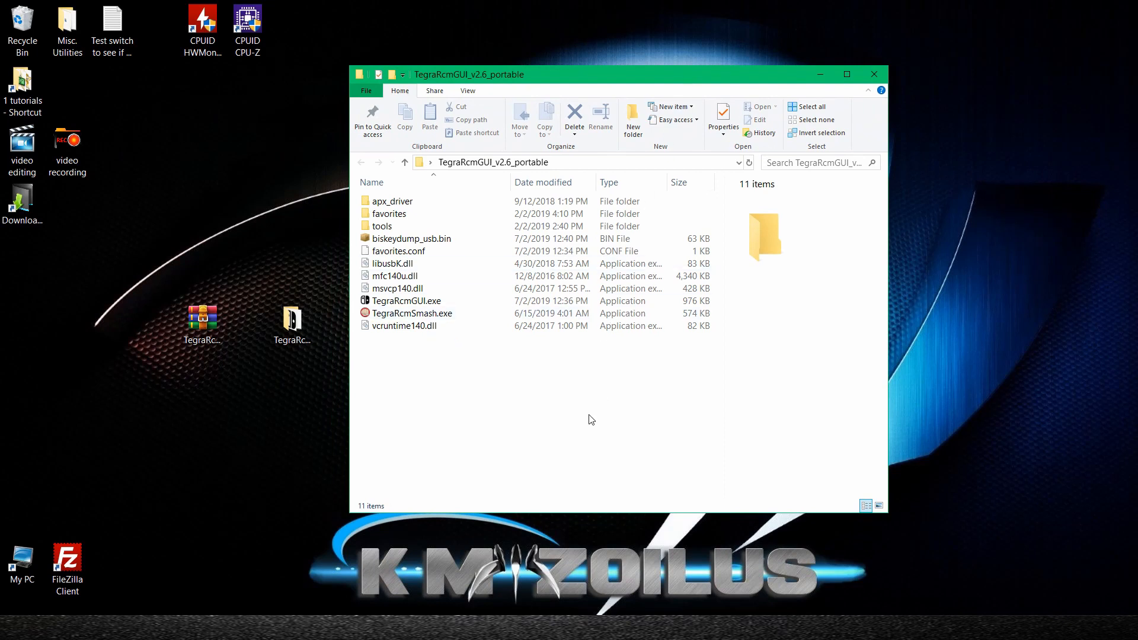
{"action": "mouse_move", "coordinate": [522, 392]}
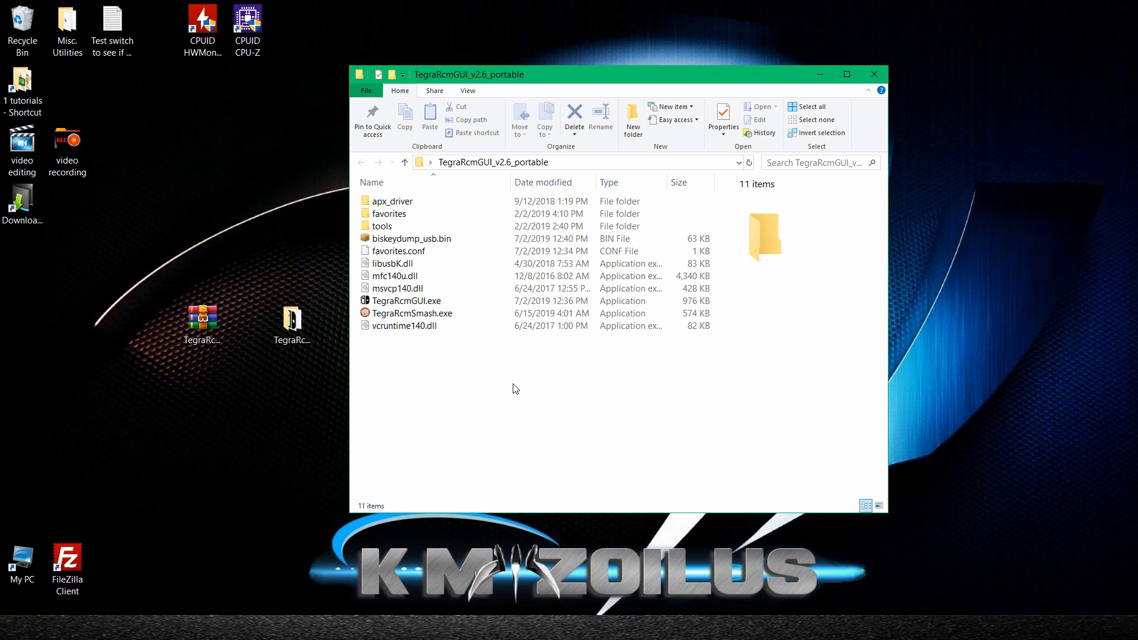
{"action": "right_click", "coordinate": [515, 388]}
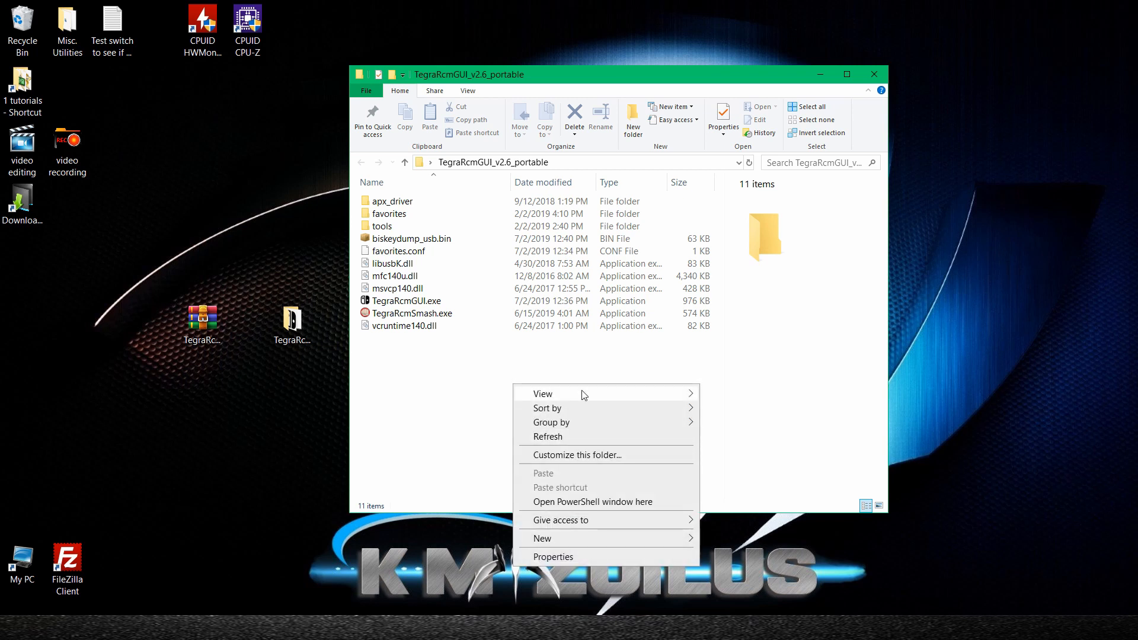
{"action": "mouse_move", "coordinate": [544, 512]}
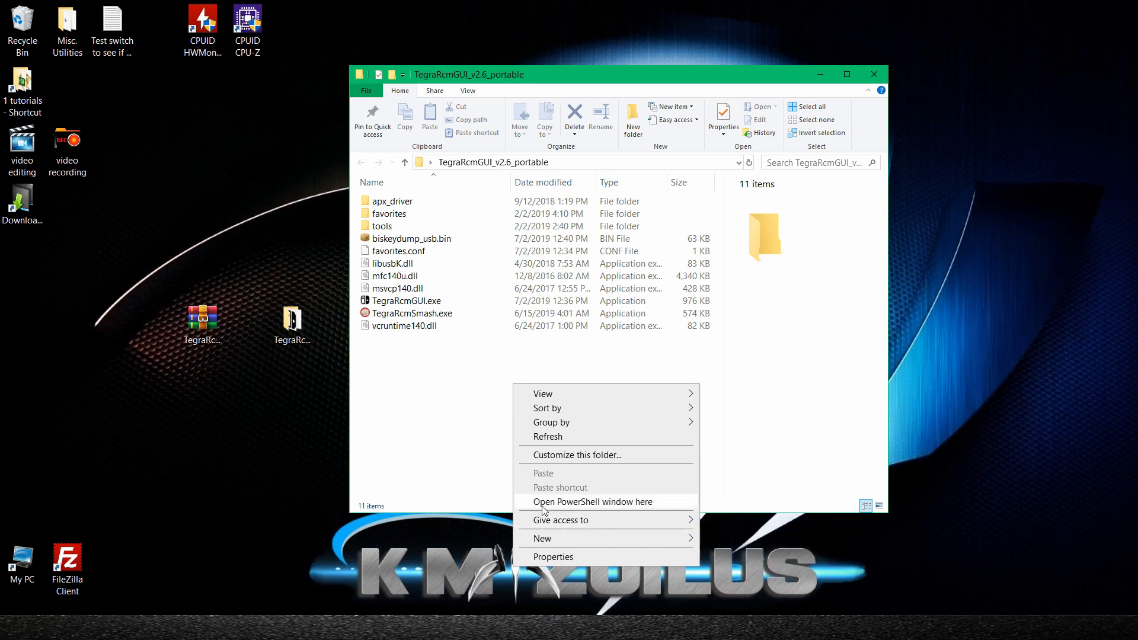
{"action": "mouse_move", "coordinate": [566, 512]}
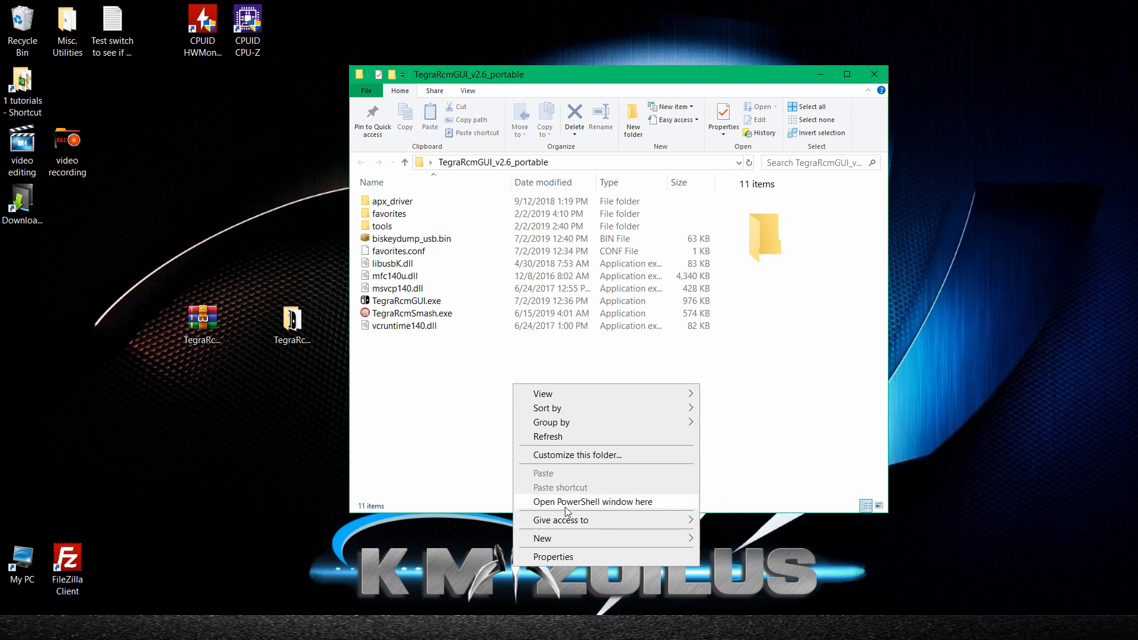
{"action": "mouse_move", "coordinate": [582, 509]}
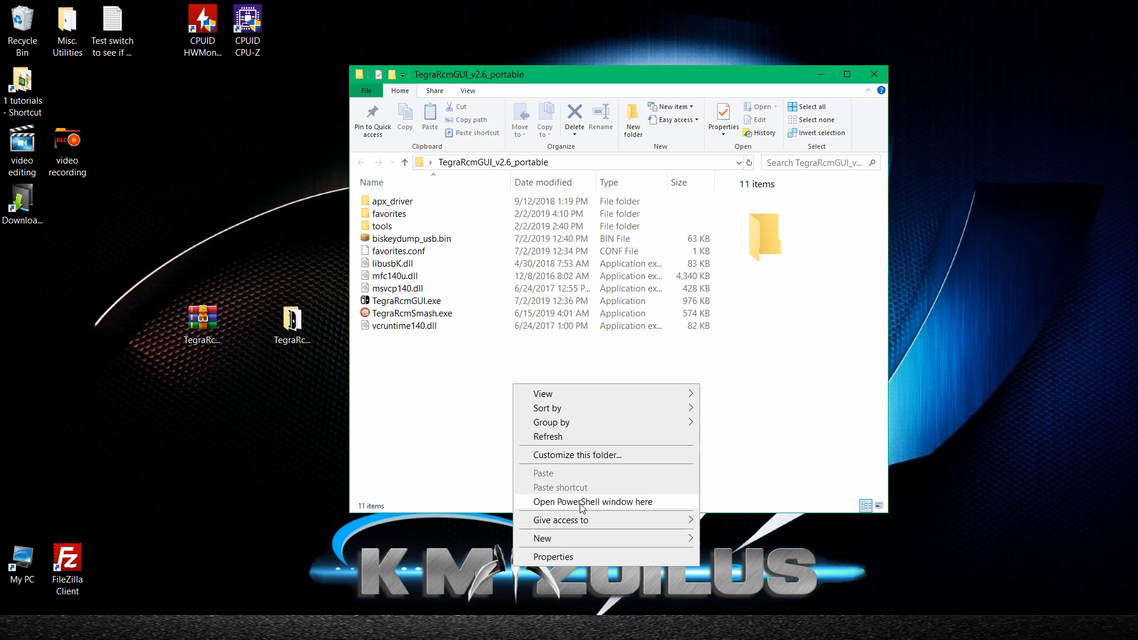
{"action": "mouse_move", "coordinate": [550, 517]}
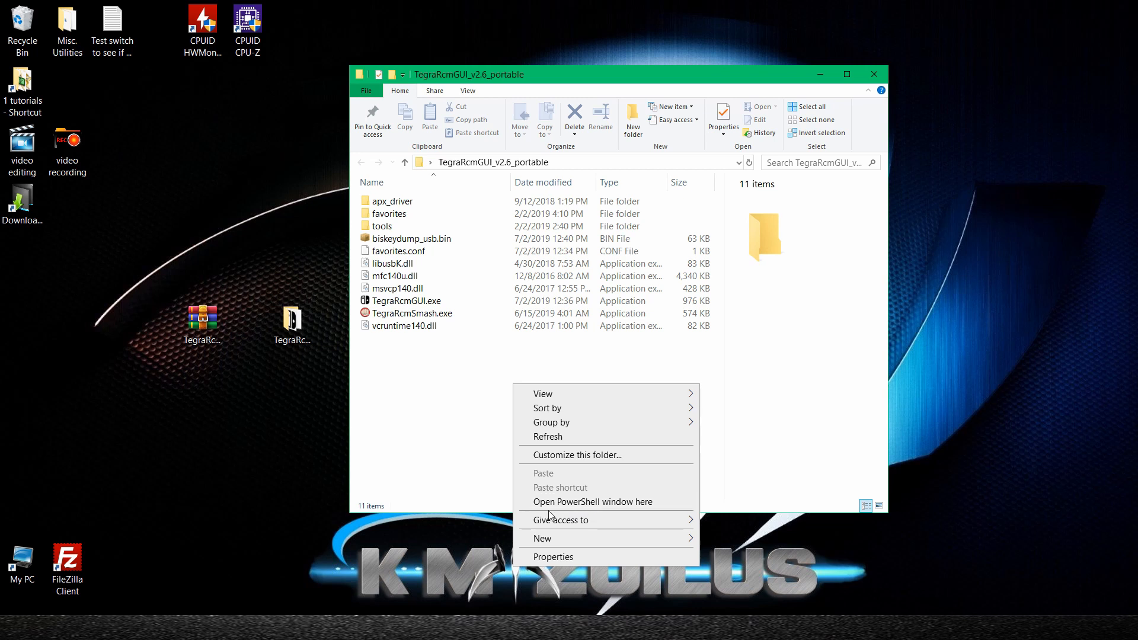
{"action": "mouse_move", "coordinate": [606, 512]}
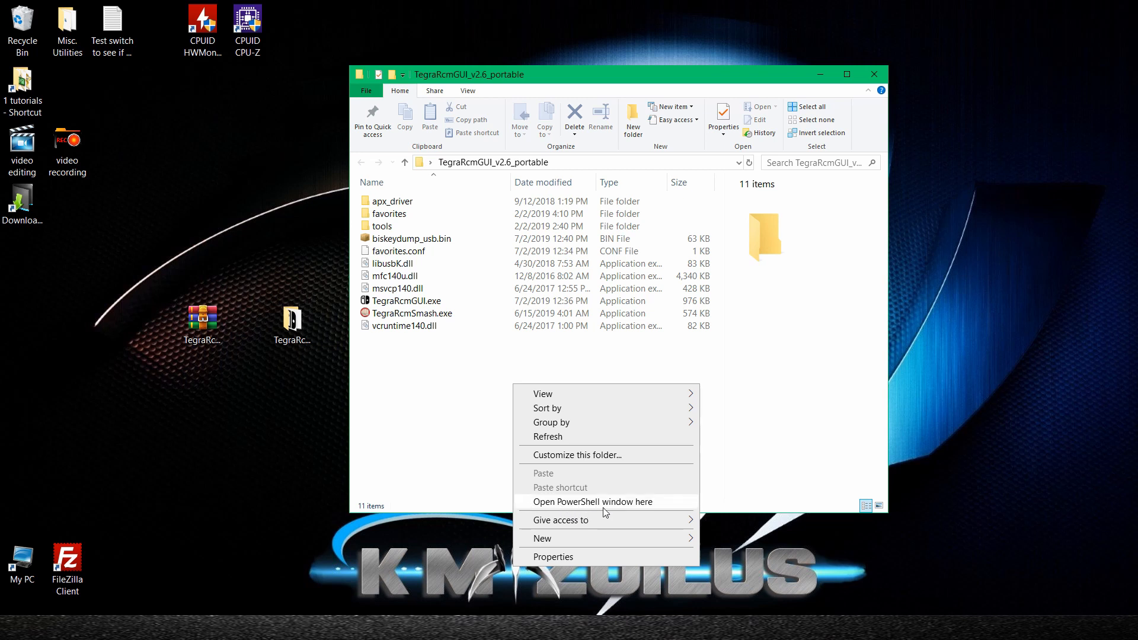
{"action": "mouse_move", "coordinate": [595, 507]}
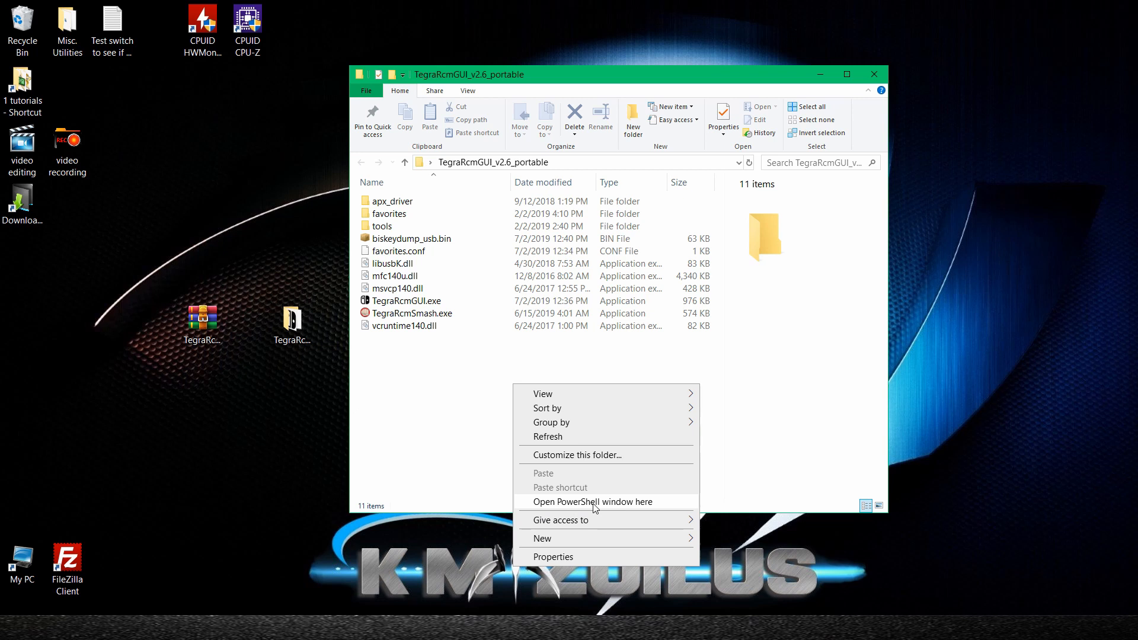
{"action": "mouse_move", "coordinate": [578, 507]}
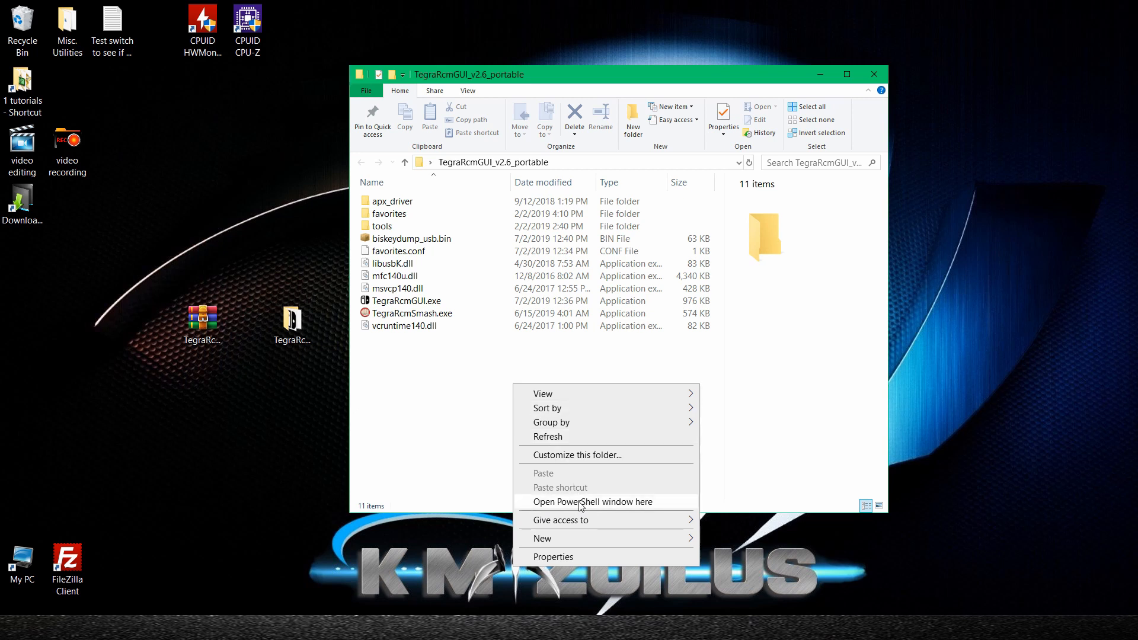
{"action": "mouse_move", "coordinate": [581, 504]}
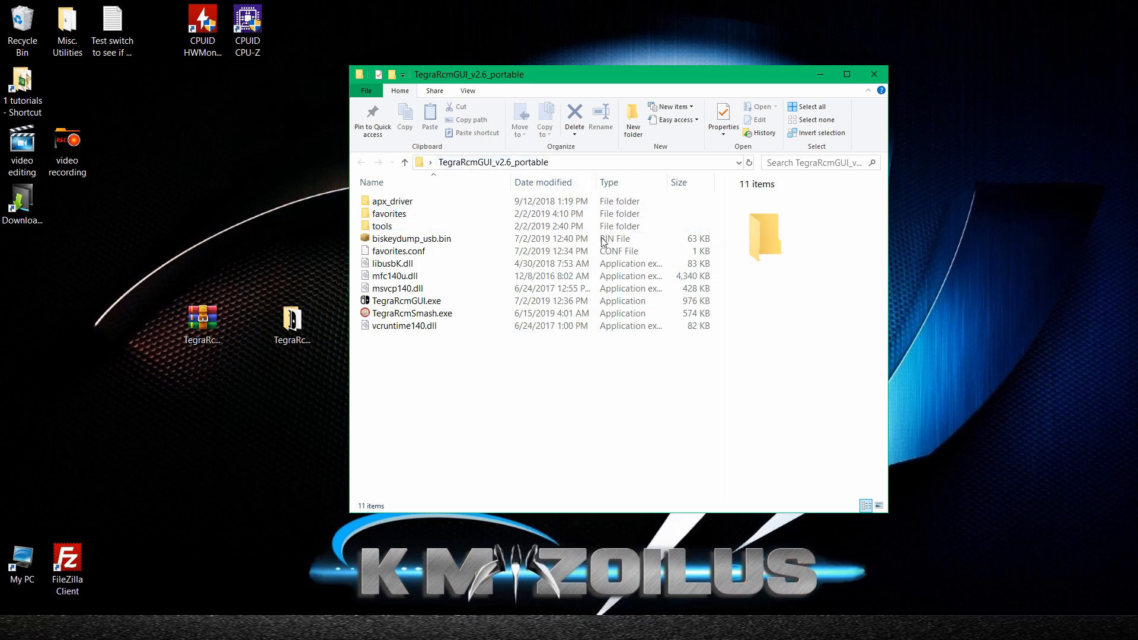
Launch a Command Prompt in the TegraRcmGUI_v2.6_portable folder via cmd in the address bar.
{"action": "left_click", "coordinate": [500, 161]}
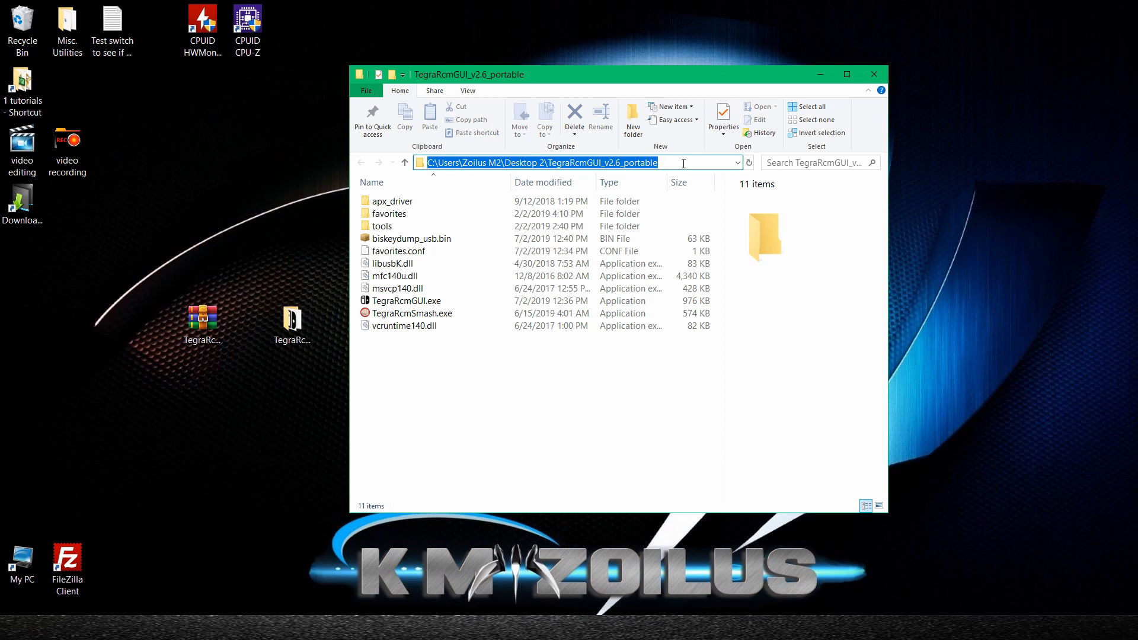
{"action": "key", "text": "ctrl+a"}
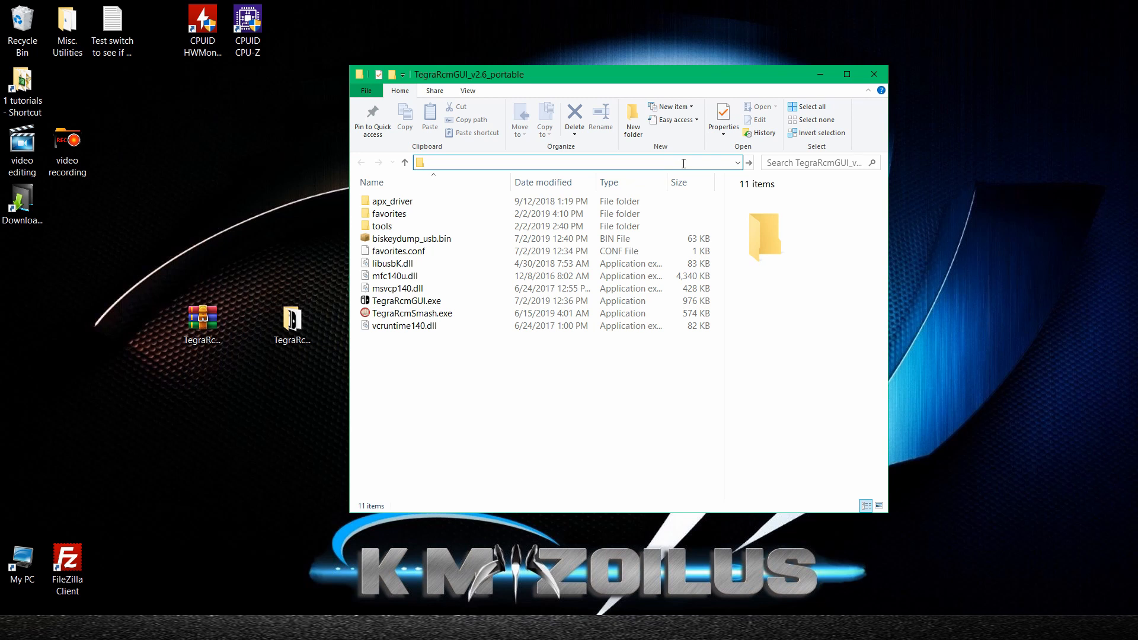
{"action": "type", "text": "cmd"}
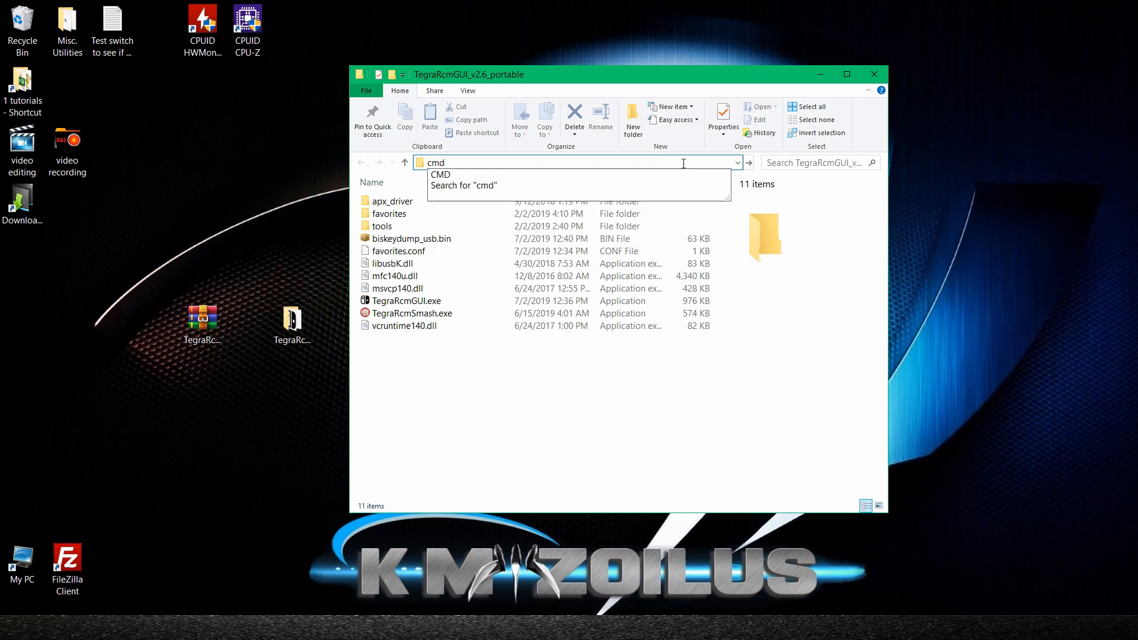
{"action": "key", "text": "Enter"}
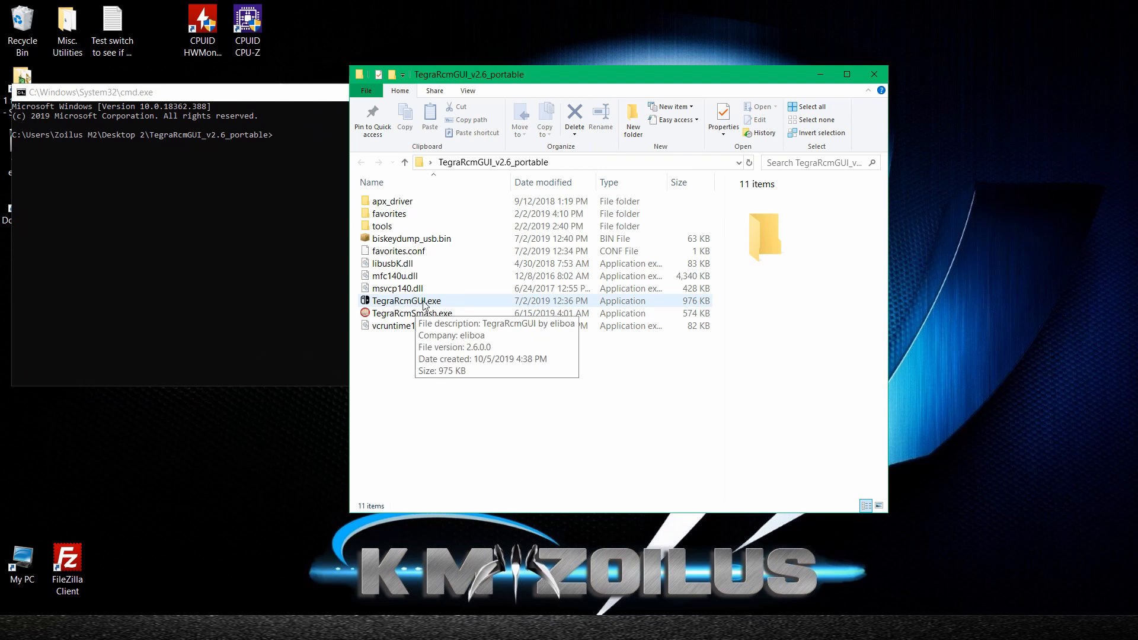
Launch TegraRcmGUI.exe and show its Settings page with driver installation options.
{"action": "double_click", "coordinate": [406, 301]}
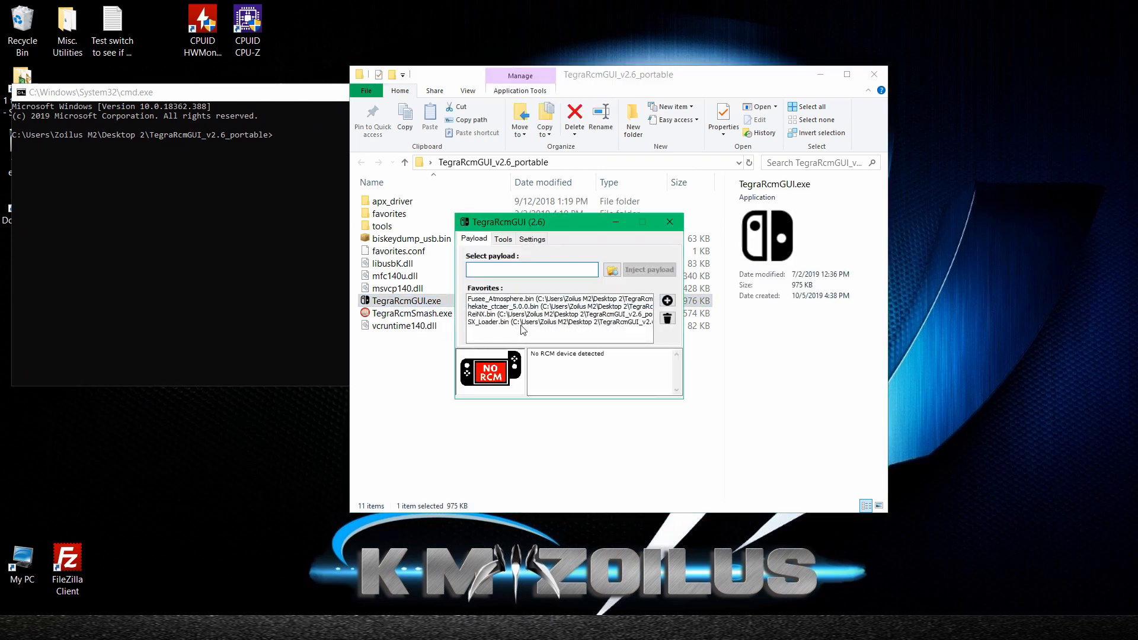
{"action": "left_click", "coordinate": [532, 270]}
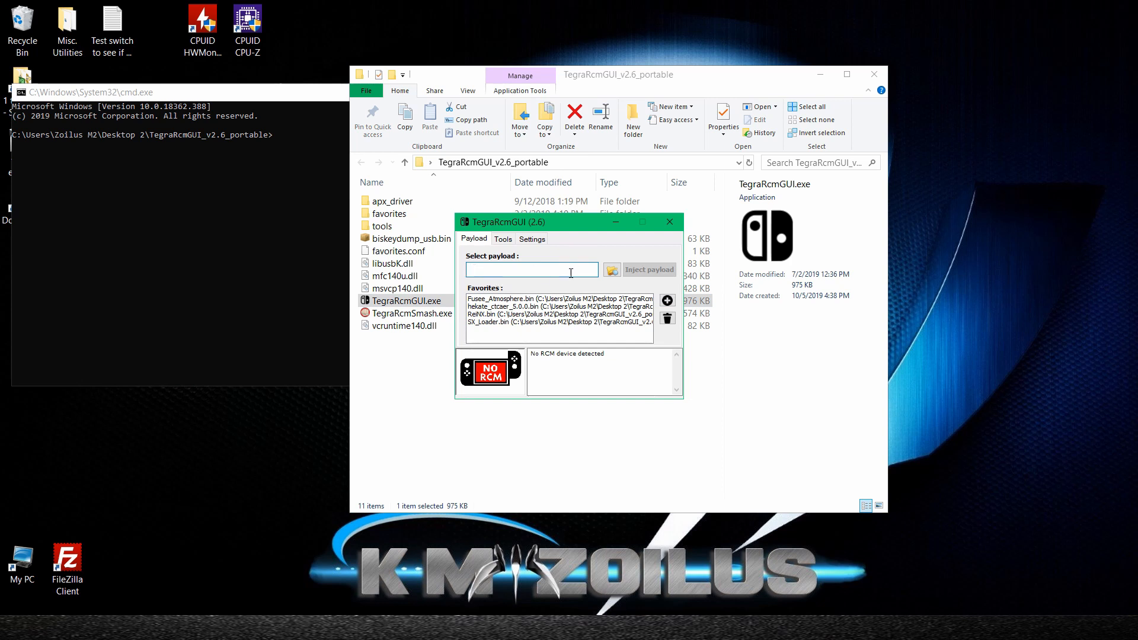
{"action": "mouse_move", "coordinate": [588, 272]}
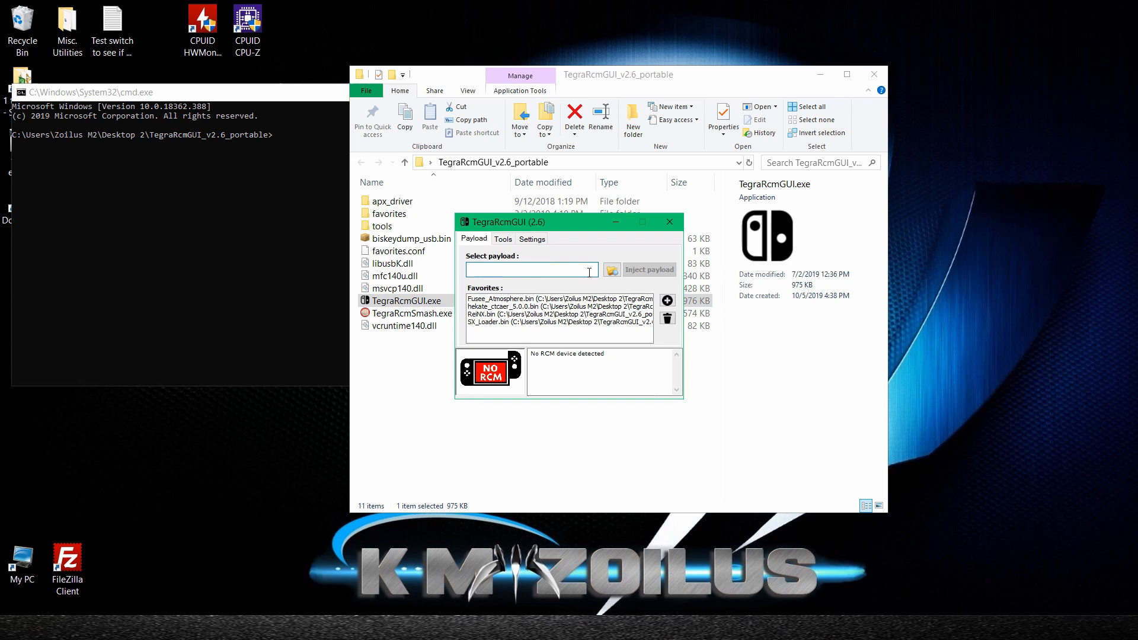
{"action": "mouse_move", "coordinate": [511, 270]}
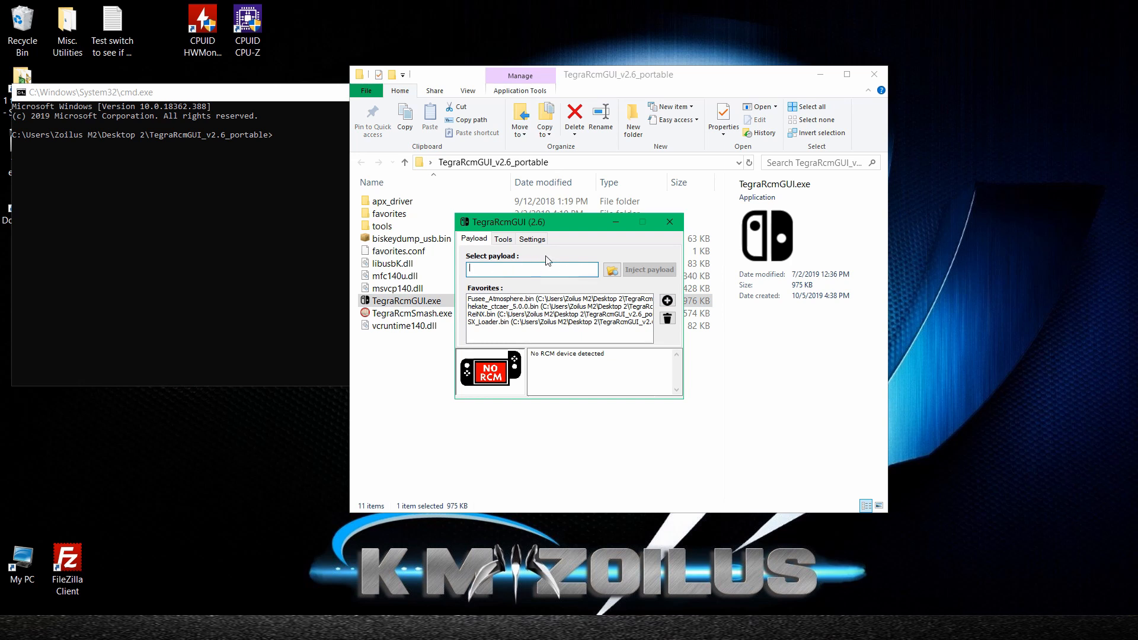
{"action": "left_click", "coordinate": [531, 240]}
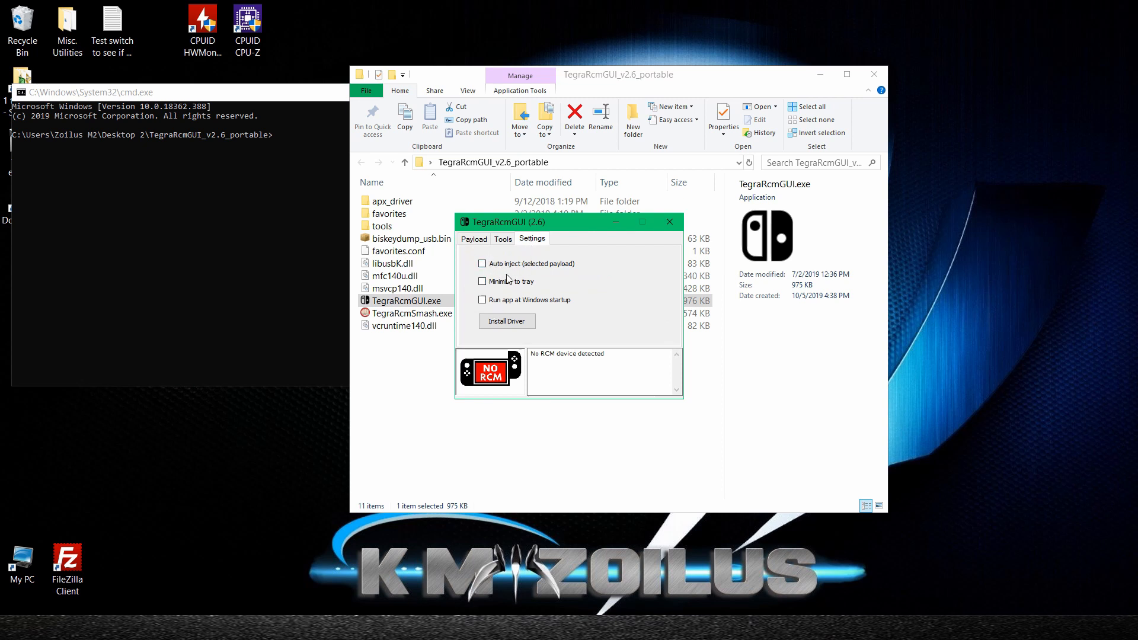
Install the libusbK Nintendo Switch driver through the wizard and finish it.
{"action": "left_click", "coordinate": [507, 321]}
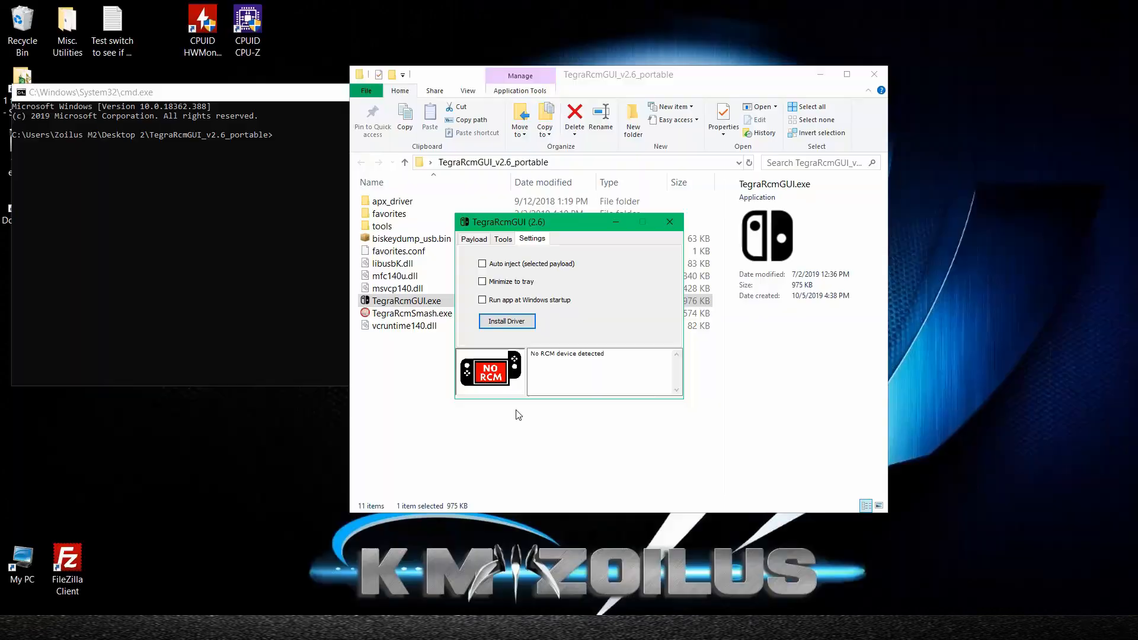
{"action": "left_click", "coordinate": [507, 321]}
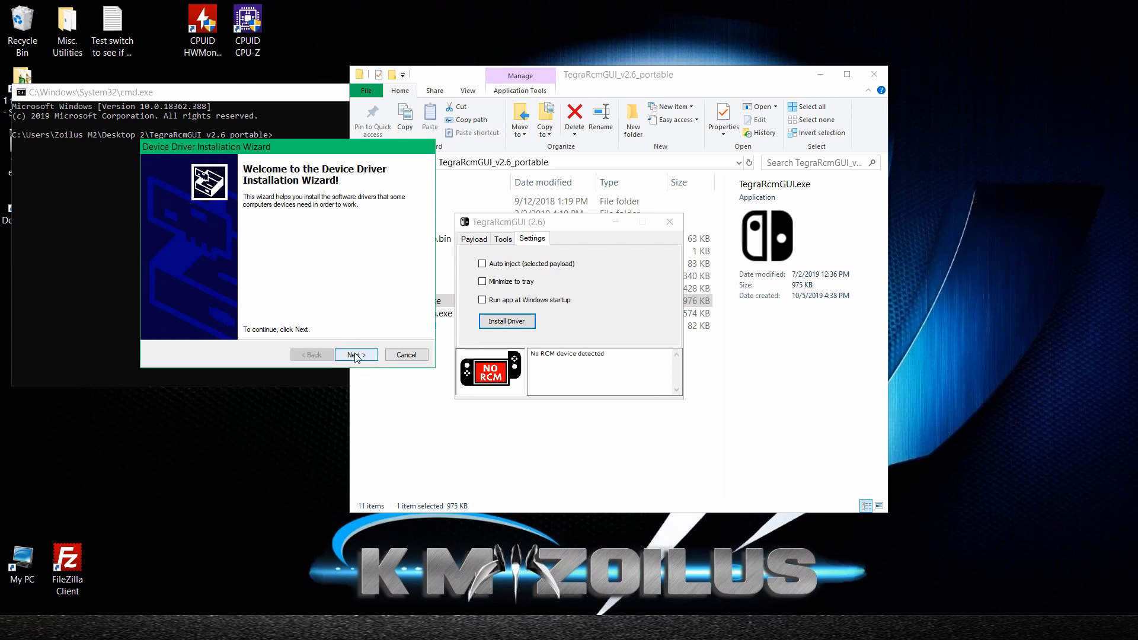
{"action": "left_click", "coordinate": [356, 355]}
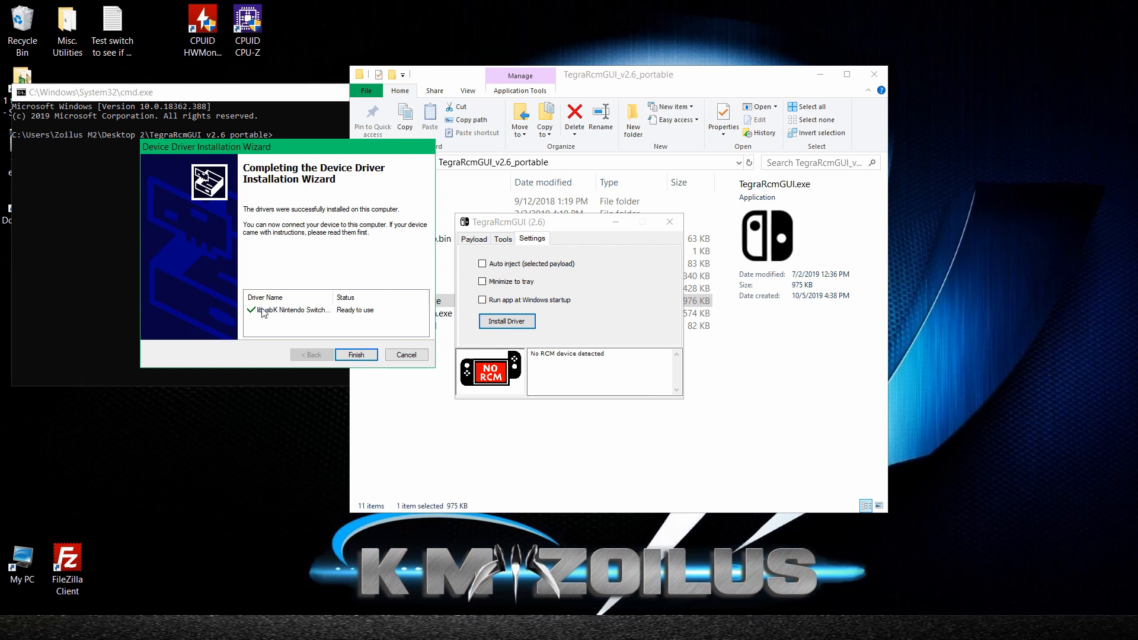
{"action": "mouse_move", "coordinate": [292, 317]}
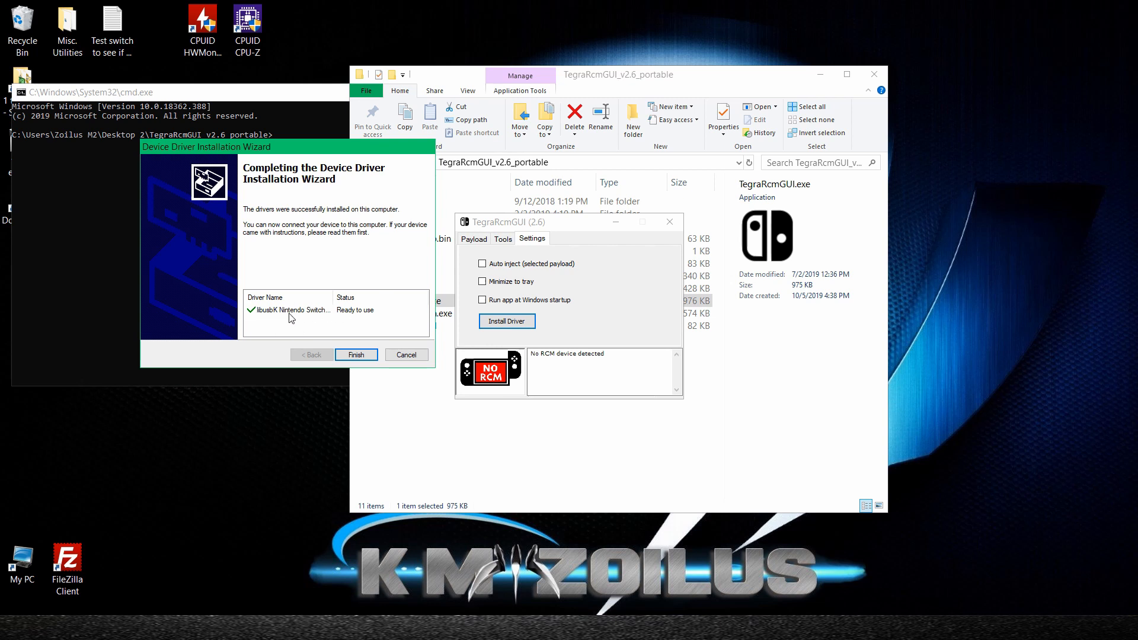
{"action": "mouse_move", "coordinate": [351, 315]}
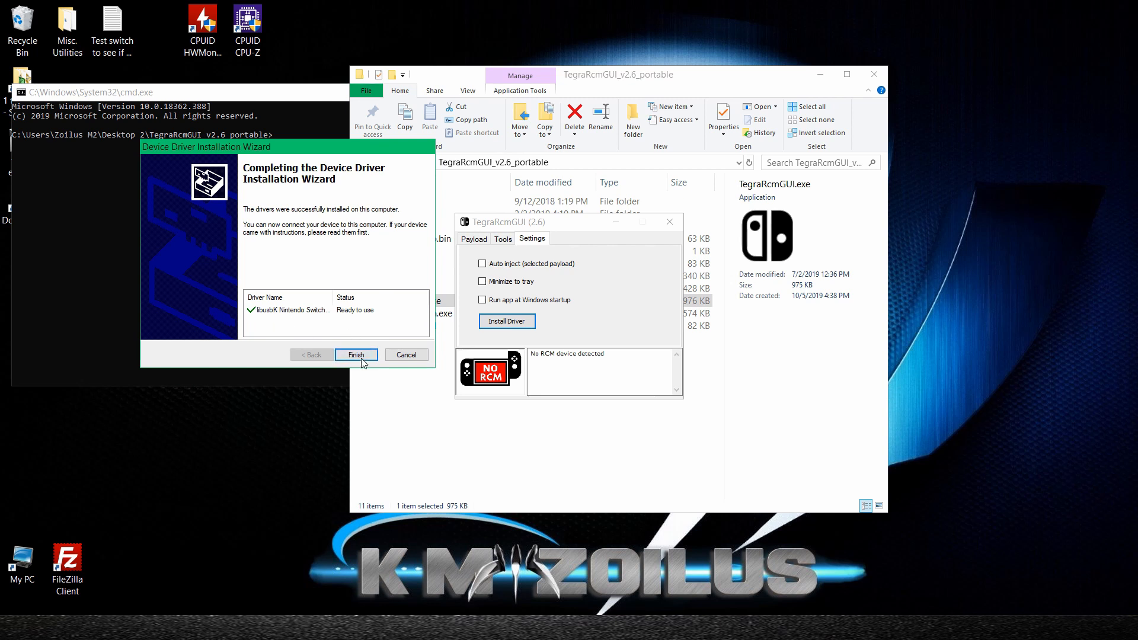
{"action": "left_click", "coordinate": [356, 354]}
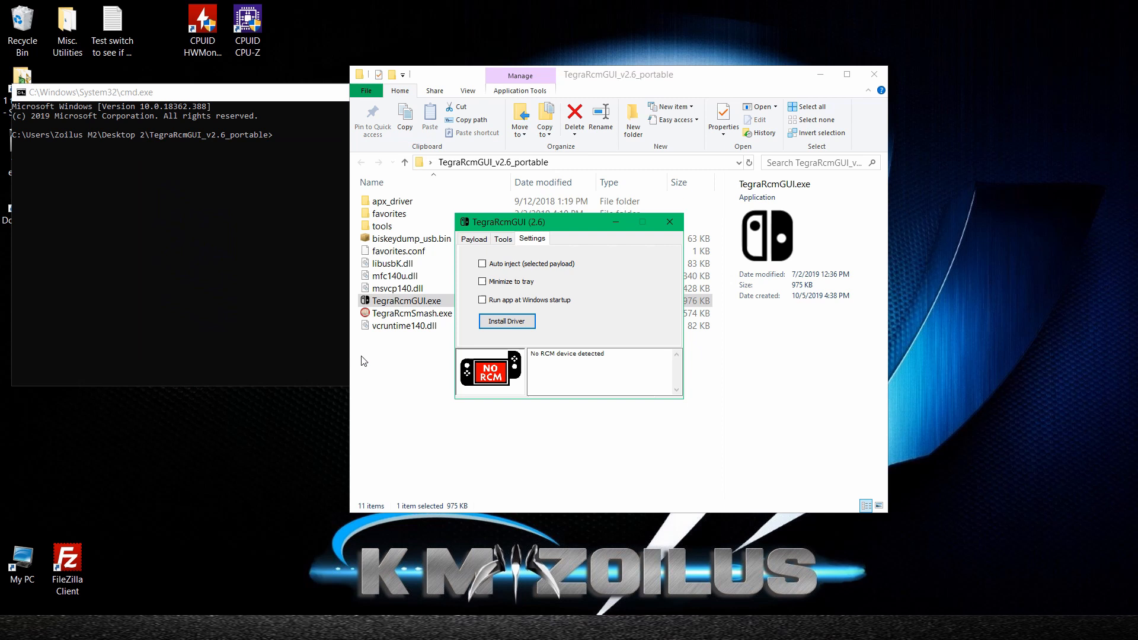
{"action": "mouse_move", "coordinate": [502, 243]}
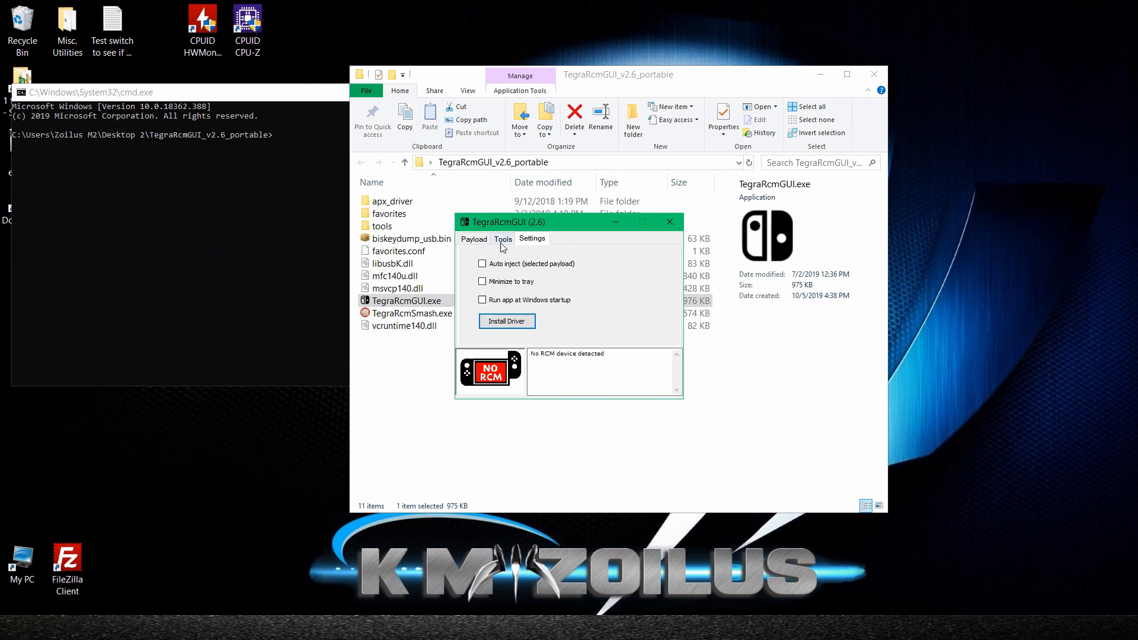
Show the Payload page listing Fusee_Atmosphere, hekate, ReiNX and SX_Loader favourites.
{"action": "left_click", "coordinate": [474, 239]}
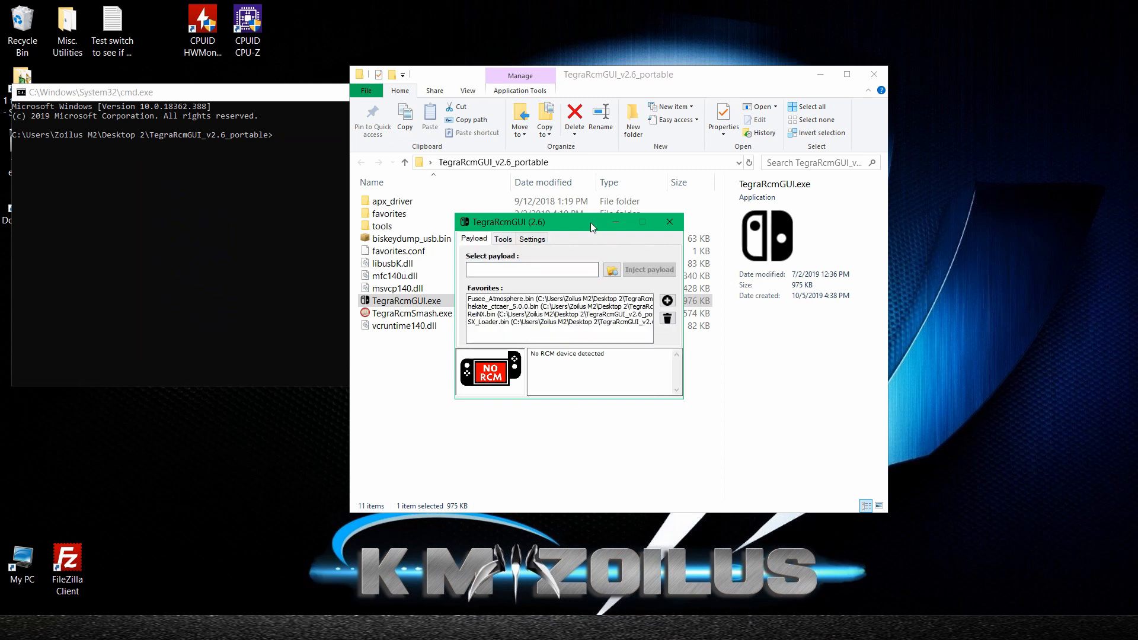
{"action": "mouse_move", "coordinate": [576, 225]}
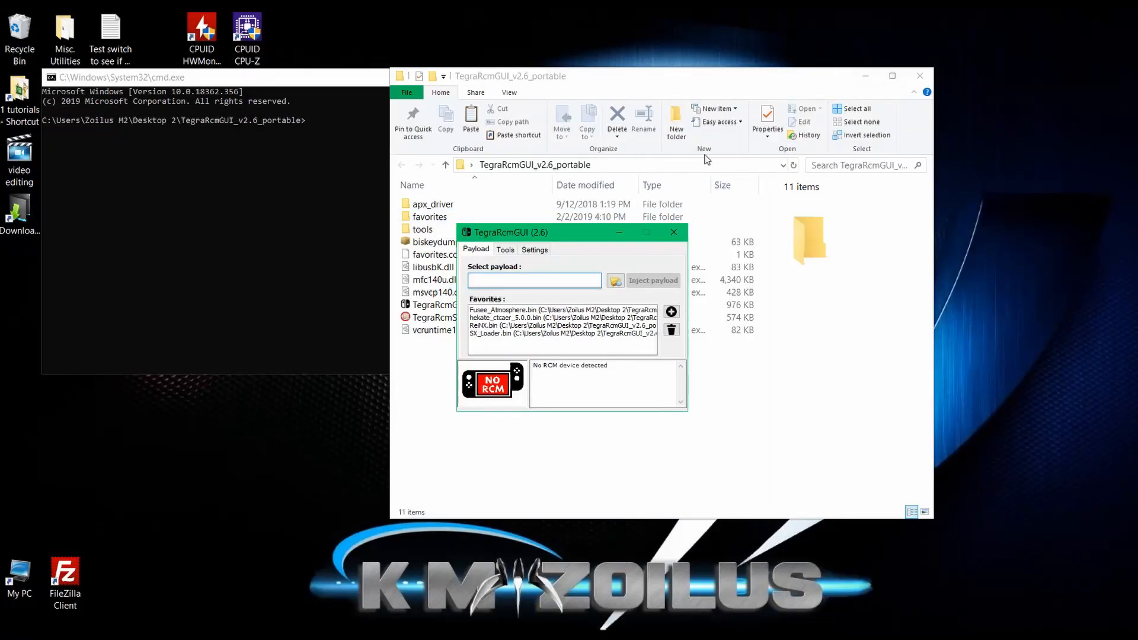
{"action": "mouse_move", "coordinate": [777, 86]}
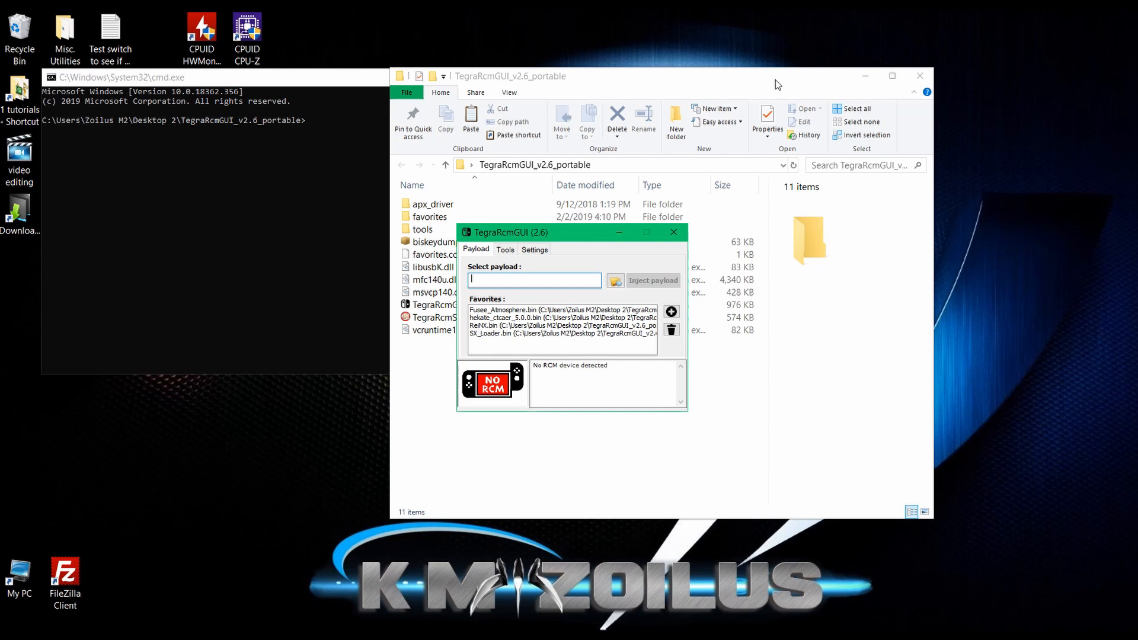
{"action": "mouse_move", "coordinate": [797, 71]}
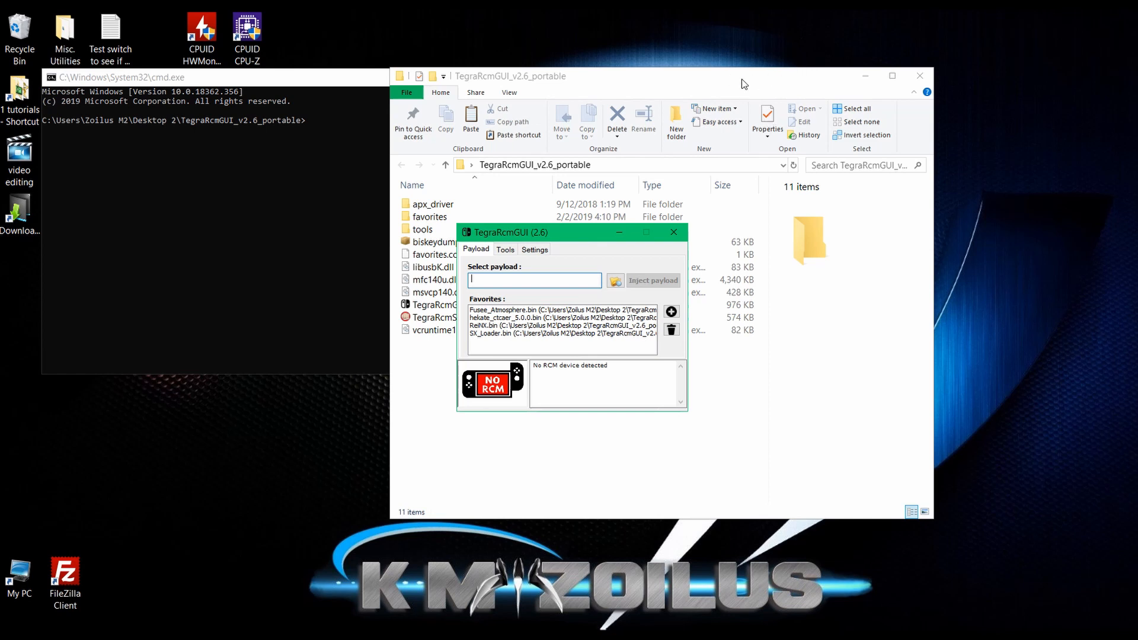
{"action": "mouse_move", "coordinate": [718, 88]}
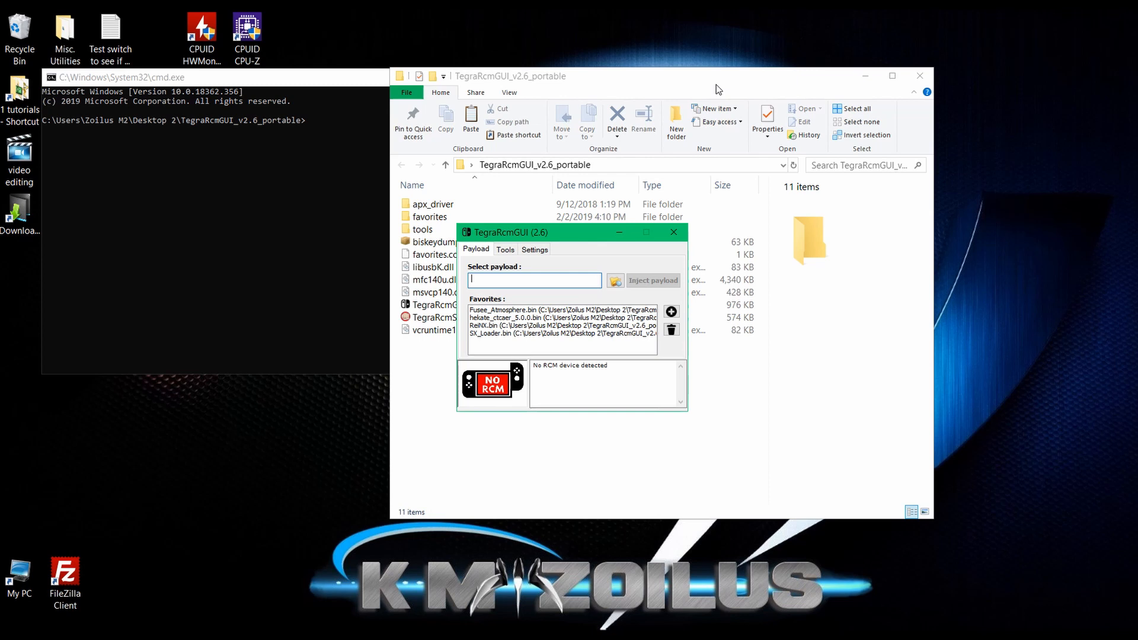
{"action": "mouse_move", "coordinate": [491, 393]}
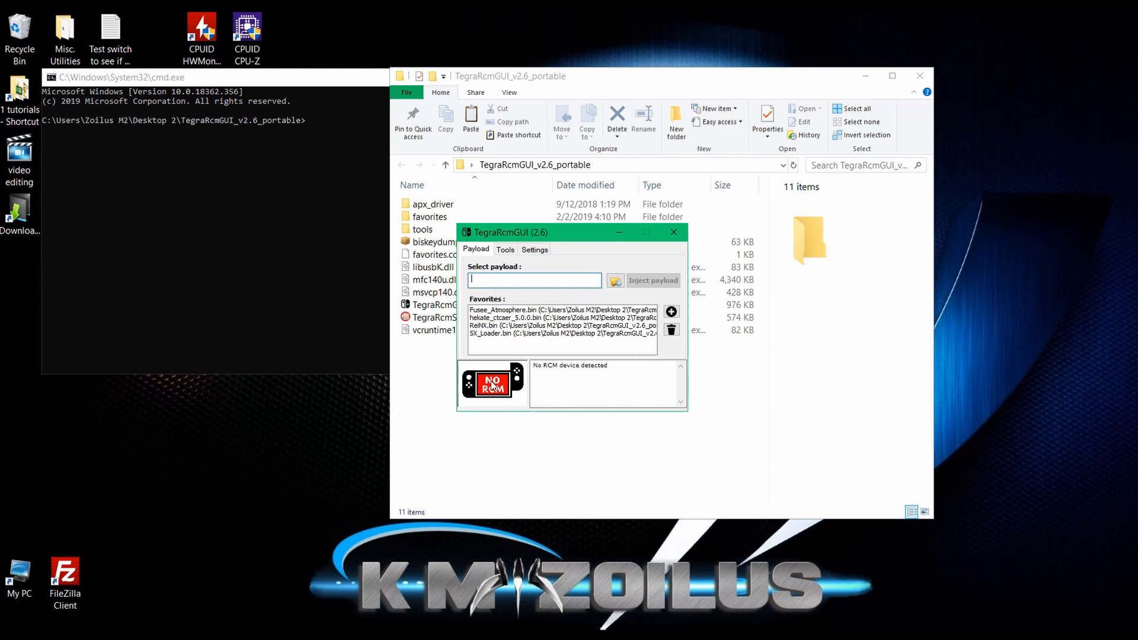
{"action": "mouse_move", "coordinate": [560, 239]}
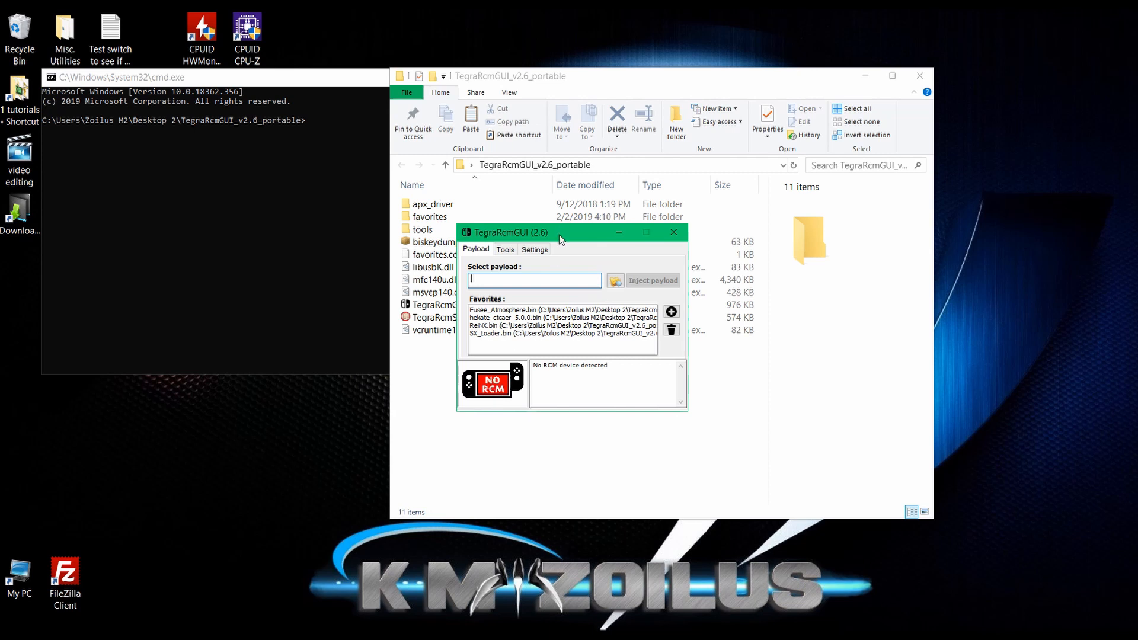
{"action": "mouse_move", "coordinate": [570, 238]}
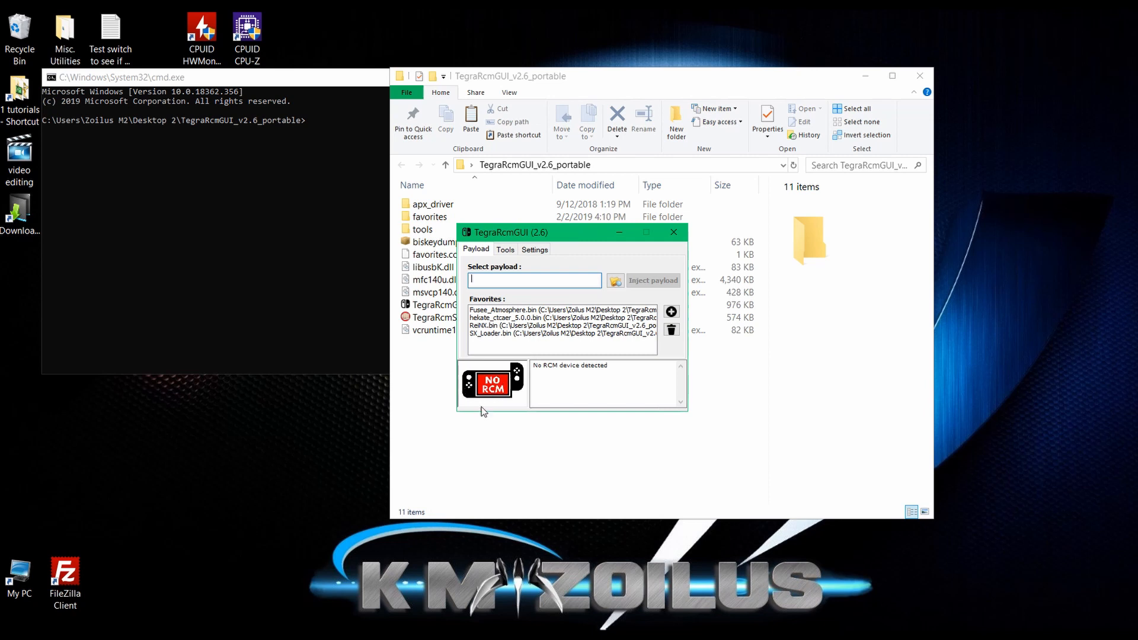
{"action": "mouse_move", "coordinate": [576, 239]}
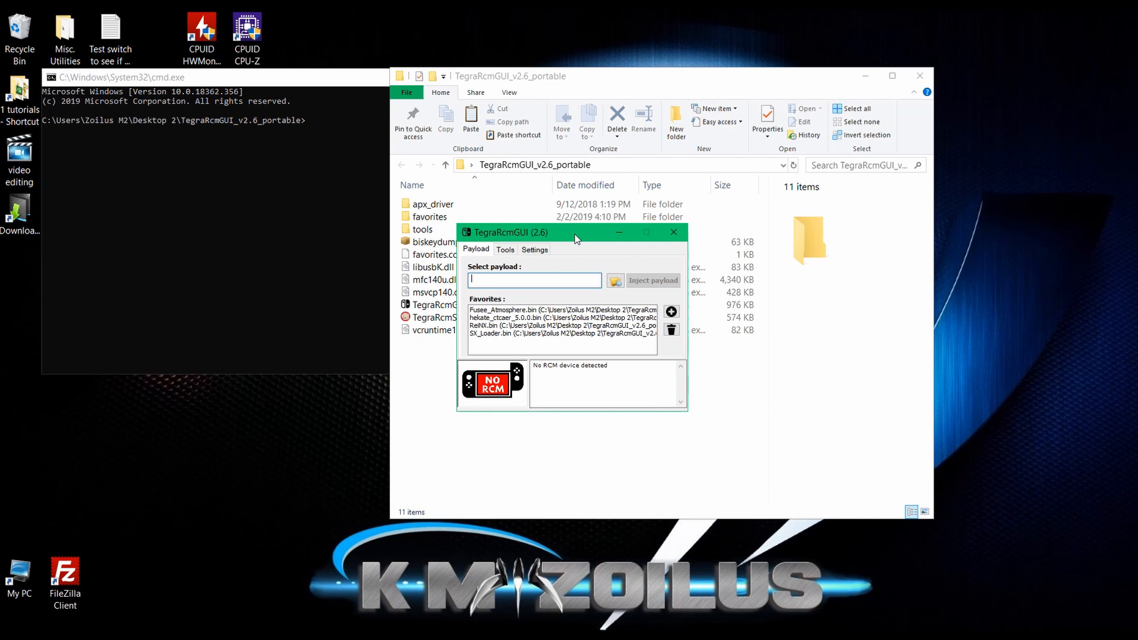
{"action": "mouse_move", "coordinate": [739, 85]}
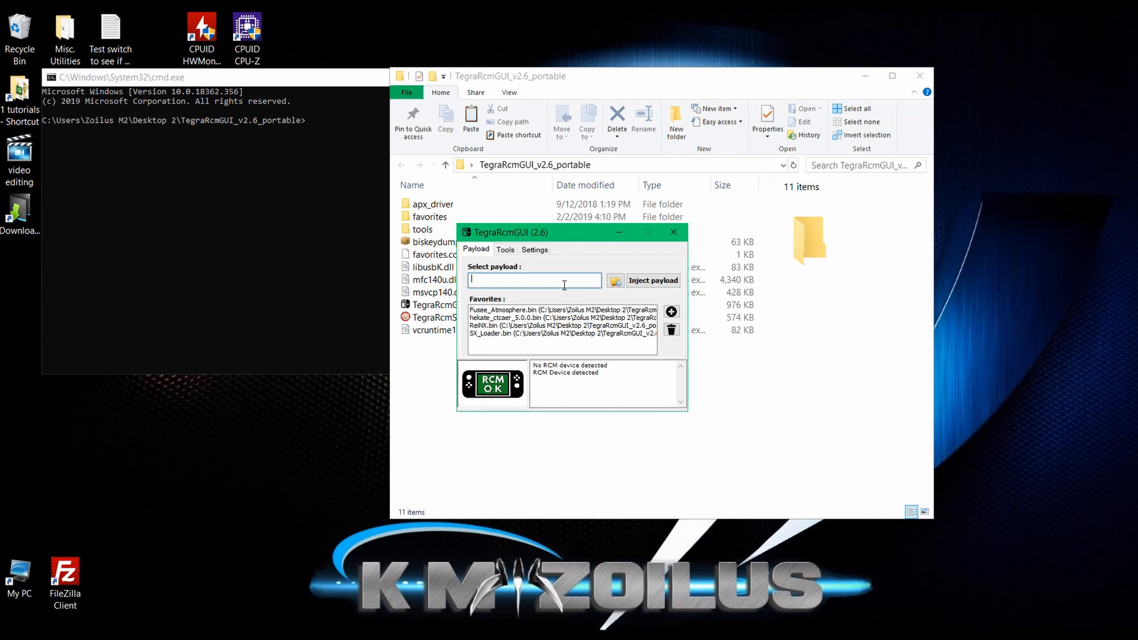
{"action": "mouse_move", "coordinate": [797, 80]}
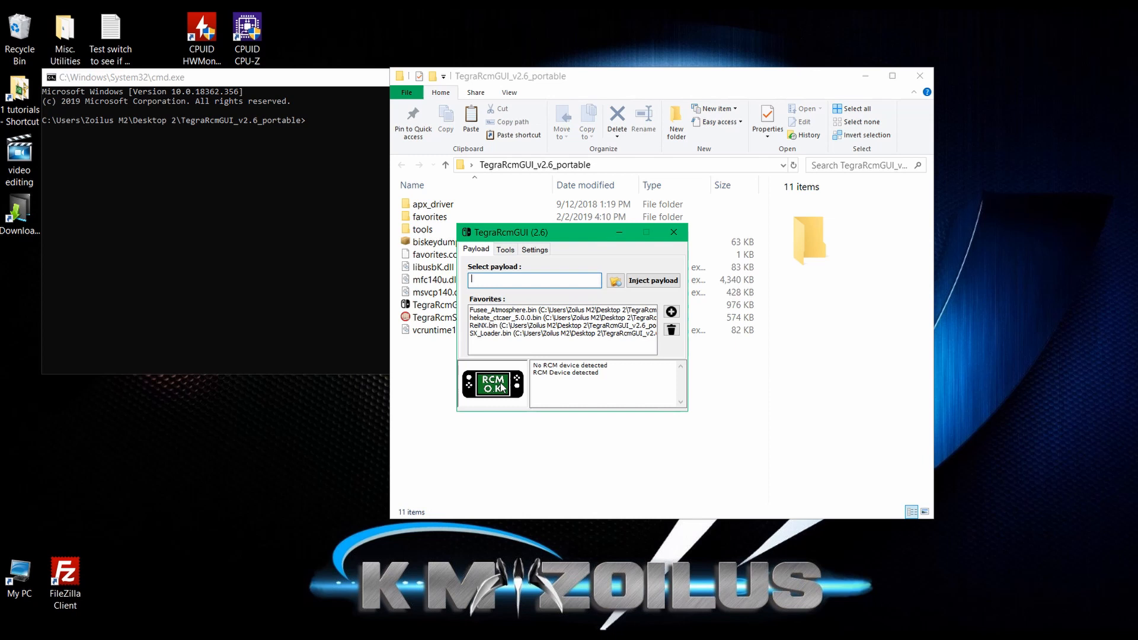
{"action": "mouse_move", "coordinate": [529, 330]}
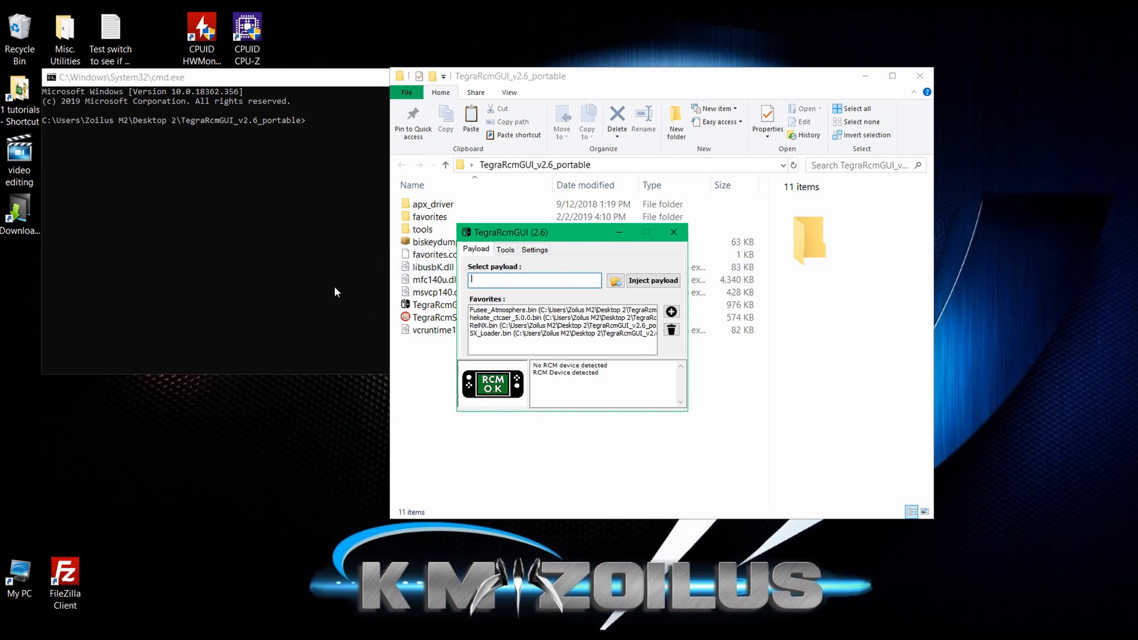
{"action": "mouse_move", "coordinate": [550, 361]}
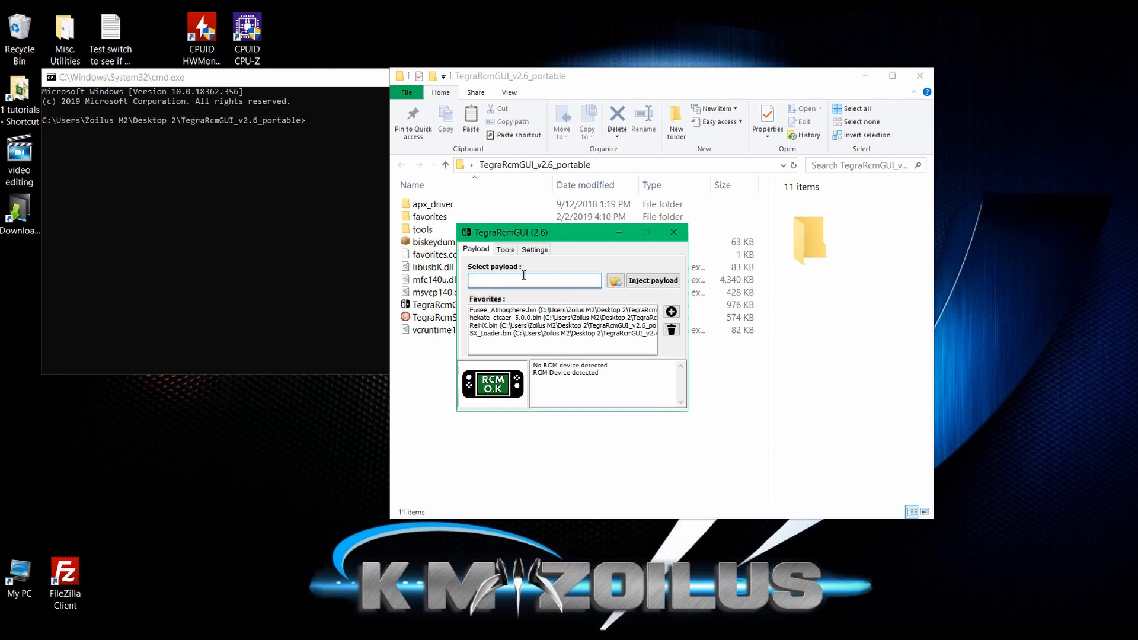
Enter 'TegraRcmSmash.exe -w biskeydump_usb.bin BOOT:0x0' in the Command Prompt.
{"action": "left_click", "coordinate": [434, 294]}
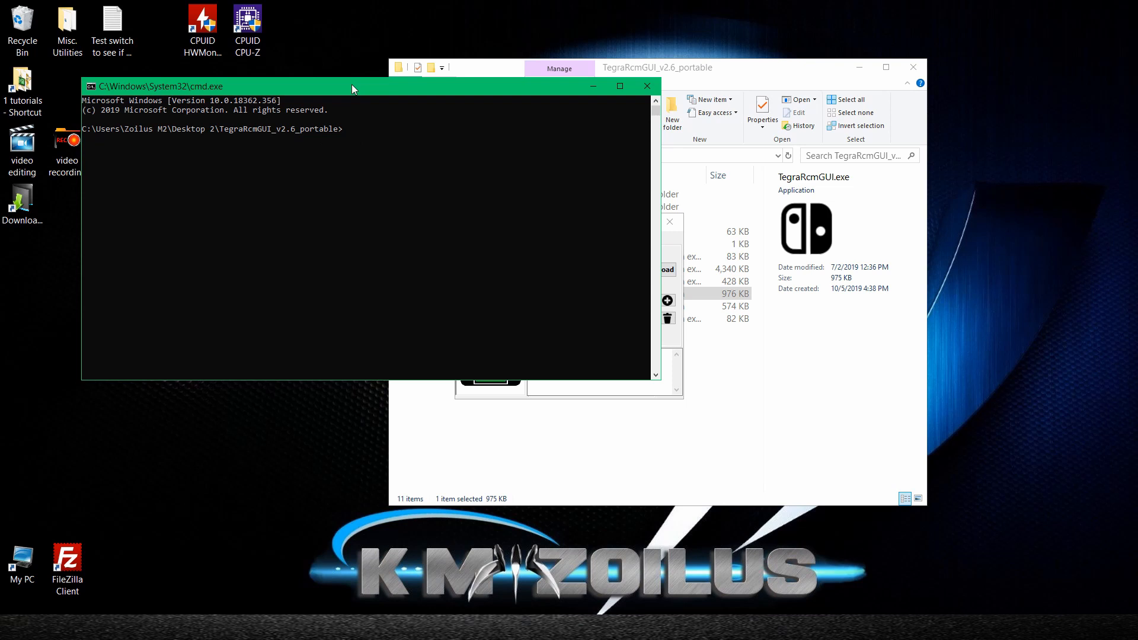
{"action": "type", "text": "TegraRcmSmash.exe -w biskeydump_usb.bin BOOT:0x0"}
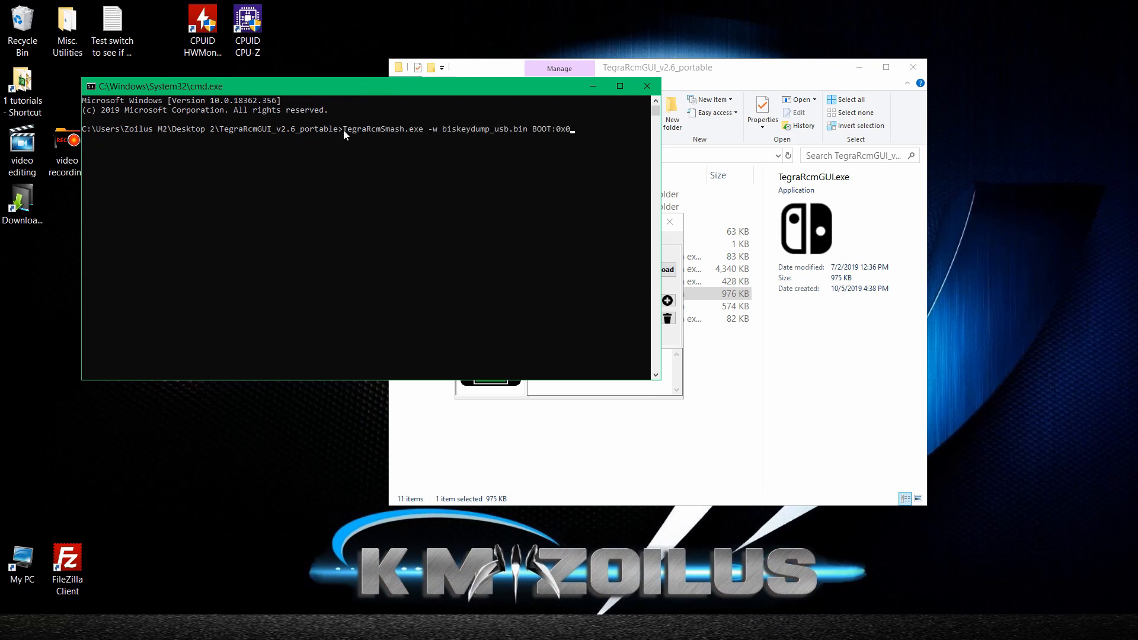
{"action": "mouse_move", "coordinate": [398, 163]}
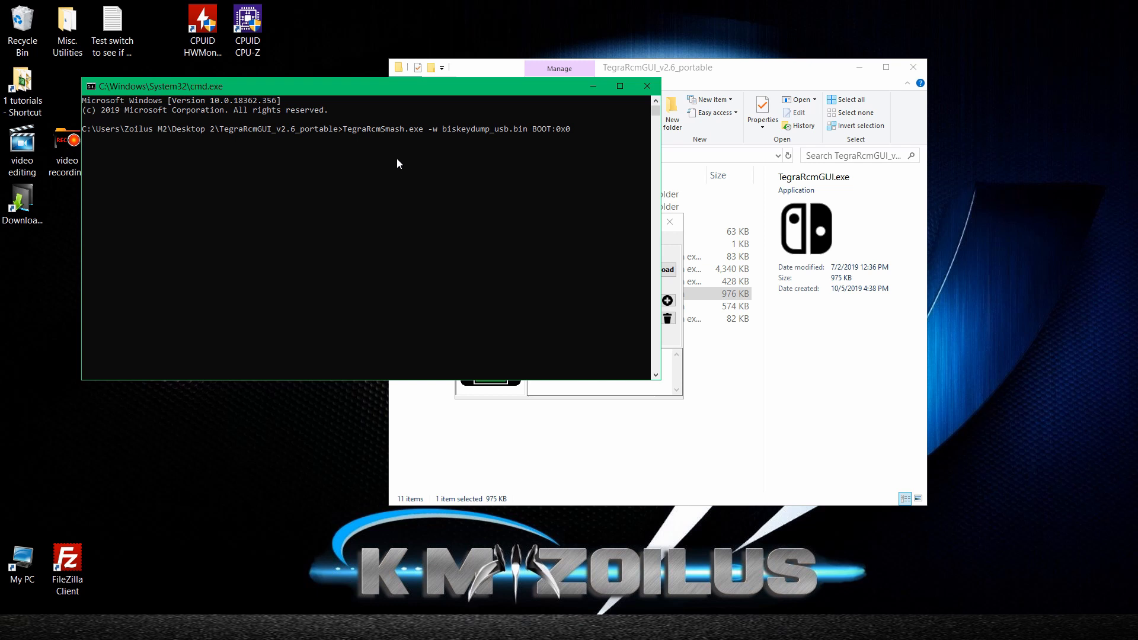
{"action": "mouse_move", "coordinate": [364, 186]}
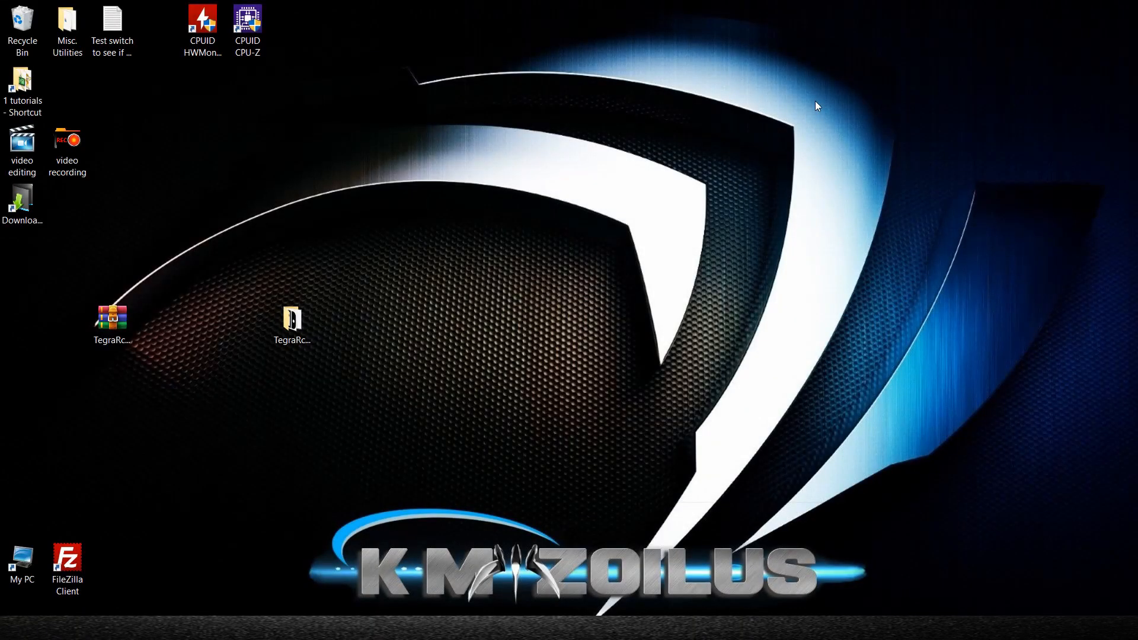
{"action": "mouse_move", "coordinate": [813, 109]}
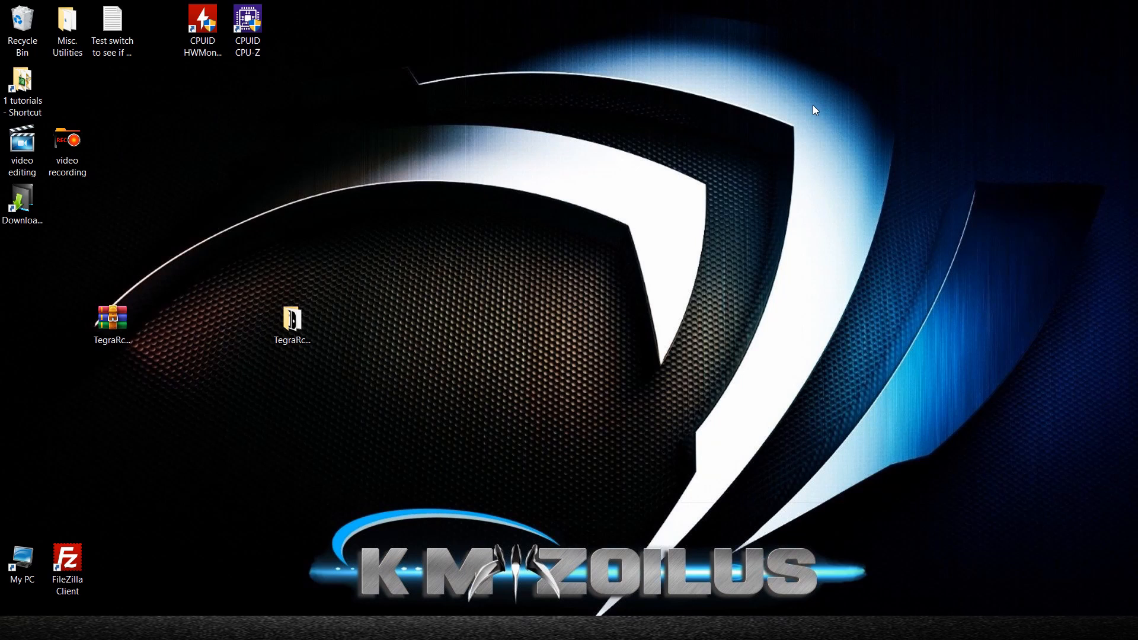